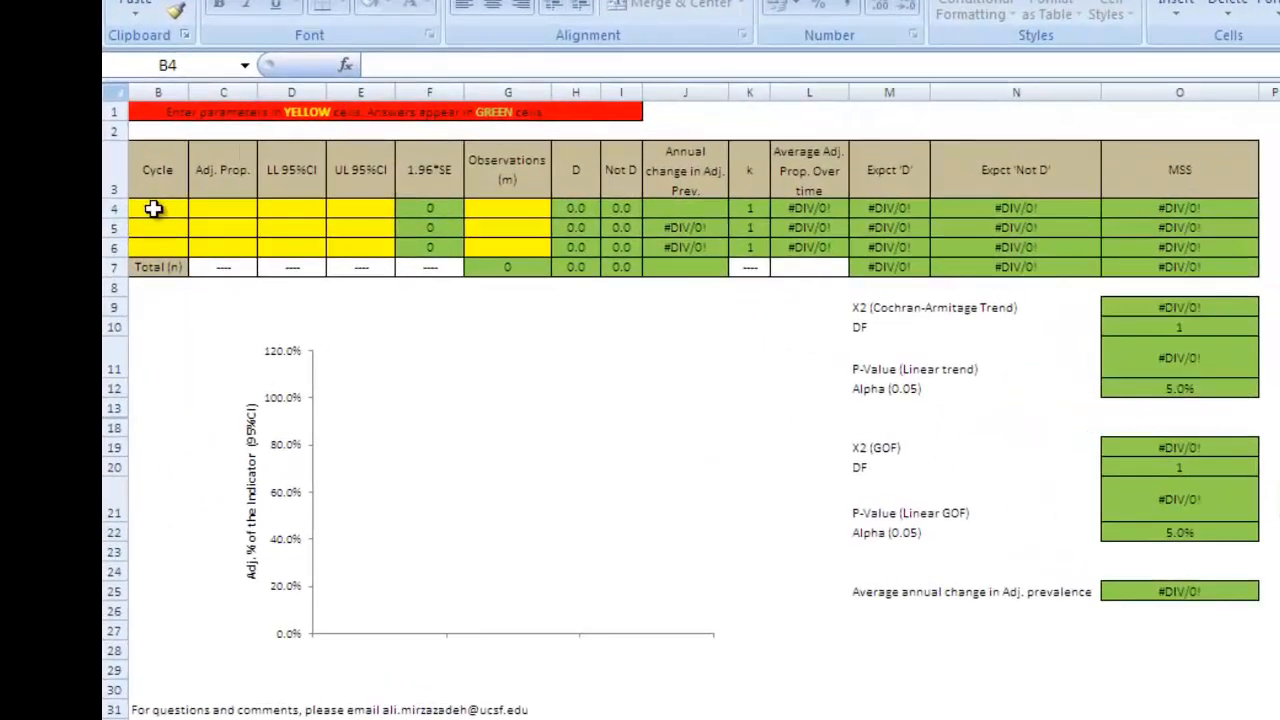
- Enter survey years 2006, 2007 and 2008 down the Cycle column
{"action": "left_click", "coordinate": [156, 208]}
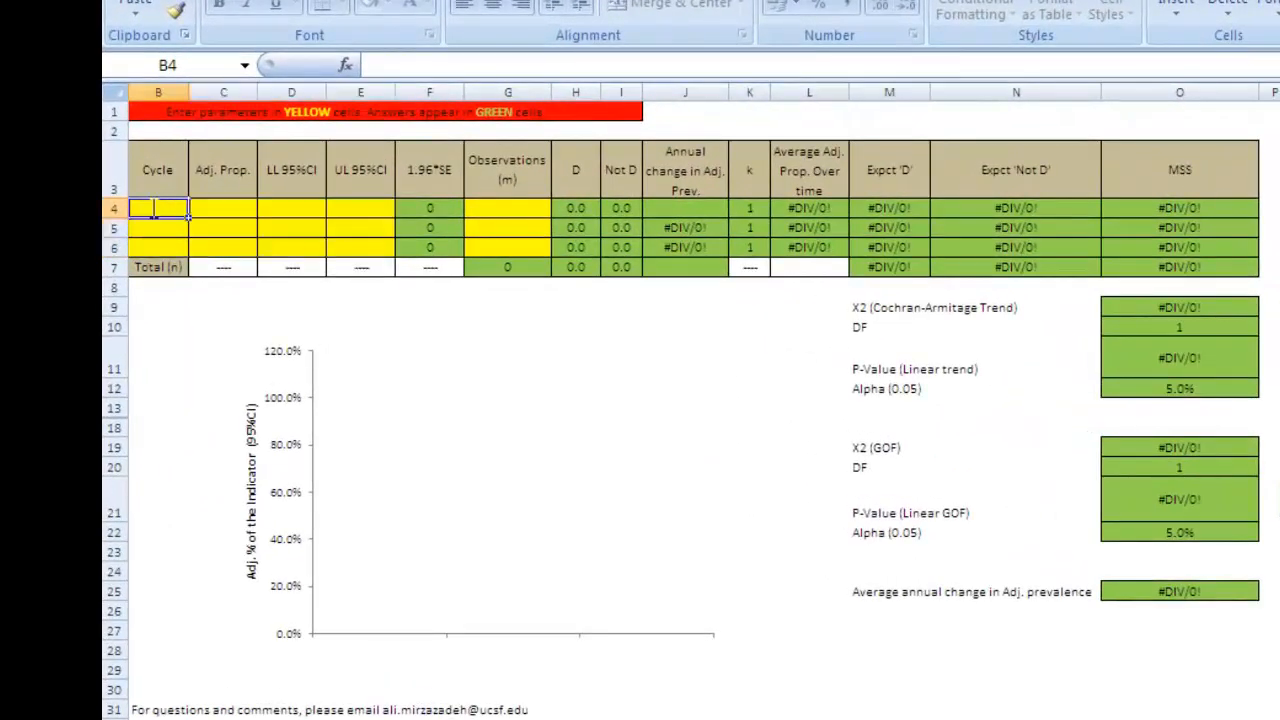
{"action": "type", "text": "2006"}
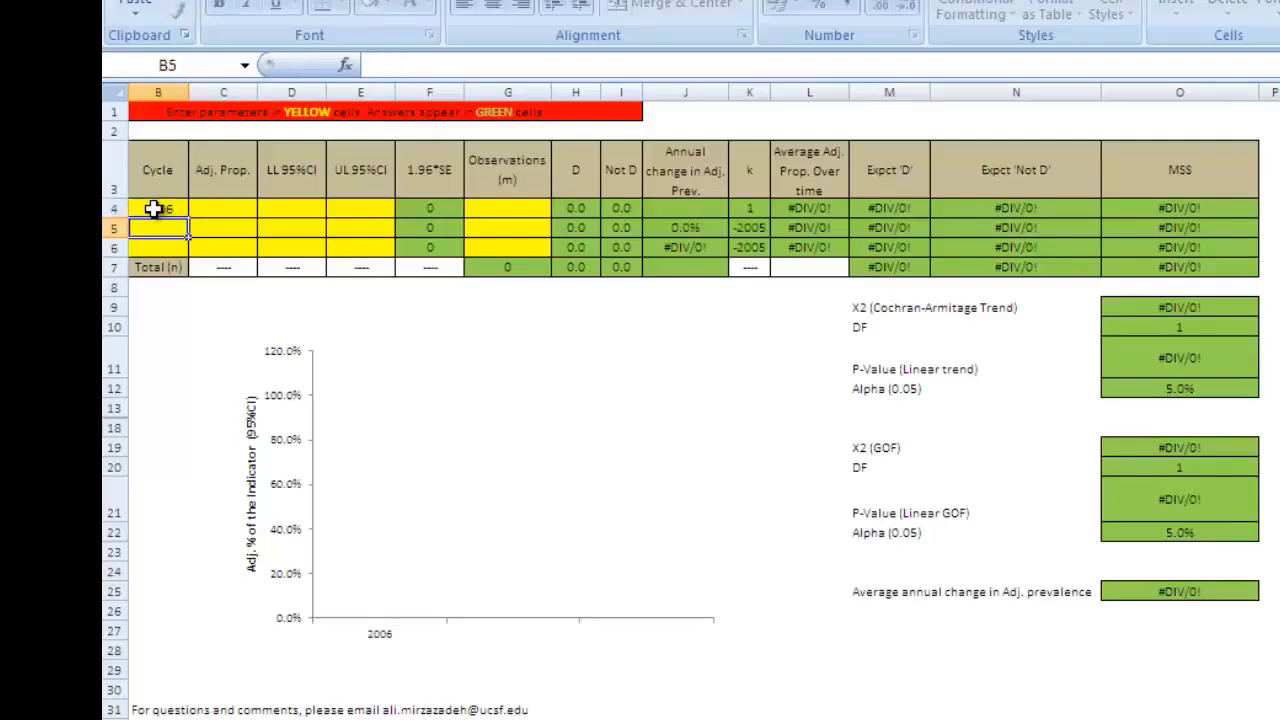
{"action": "type", "text": "200"}
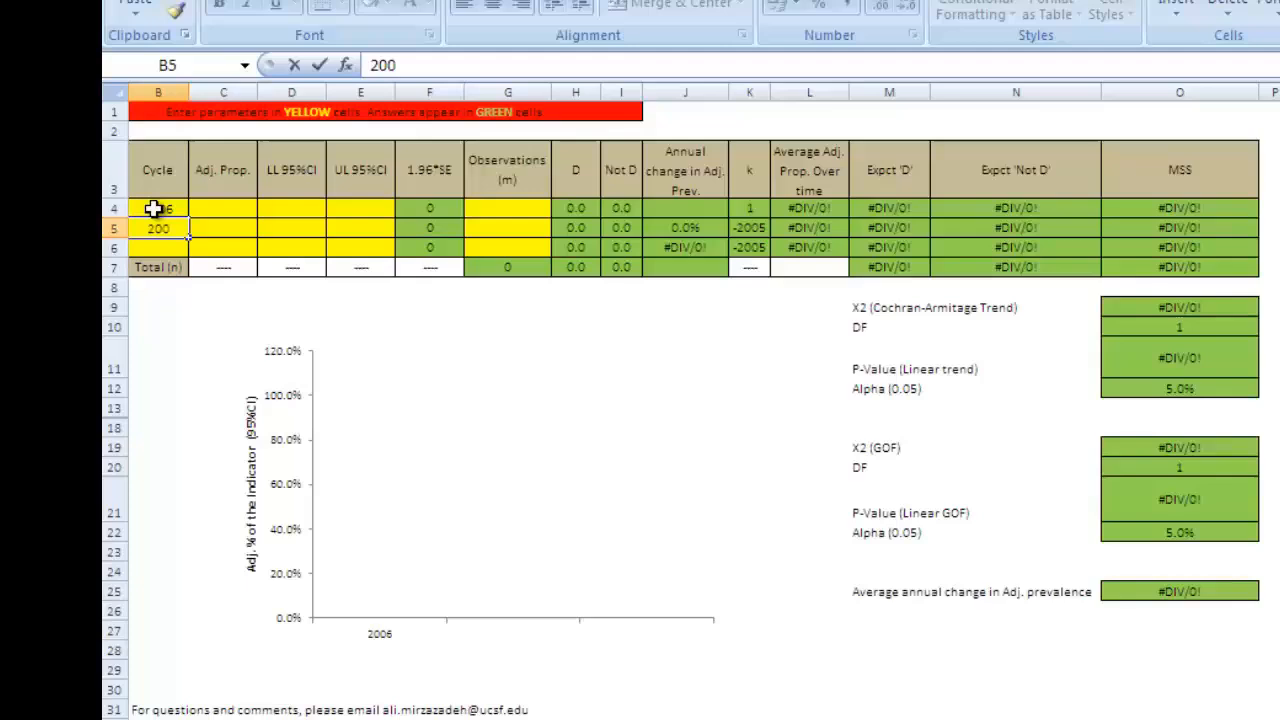
{"action": "type", "text": "2008"}
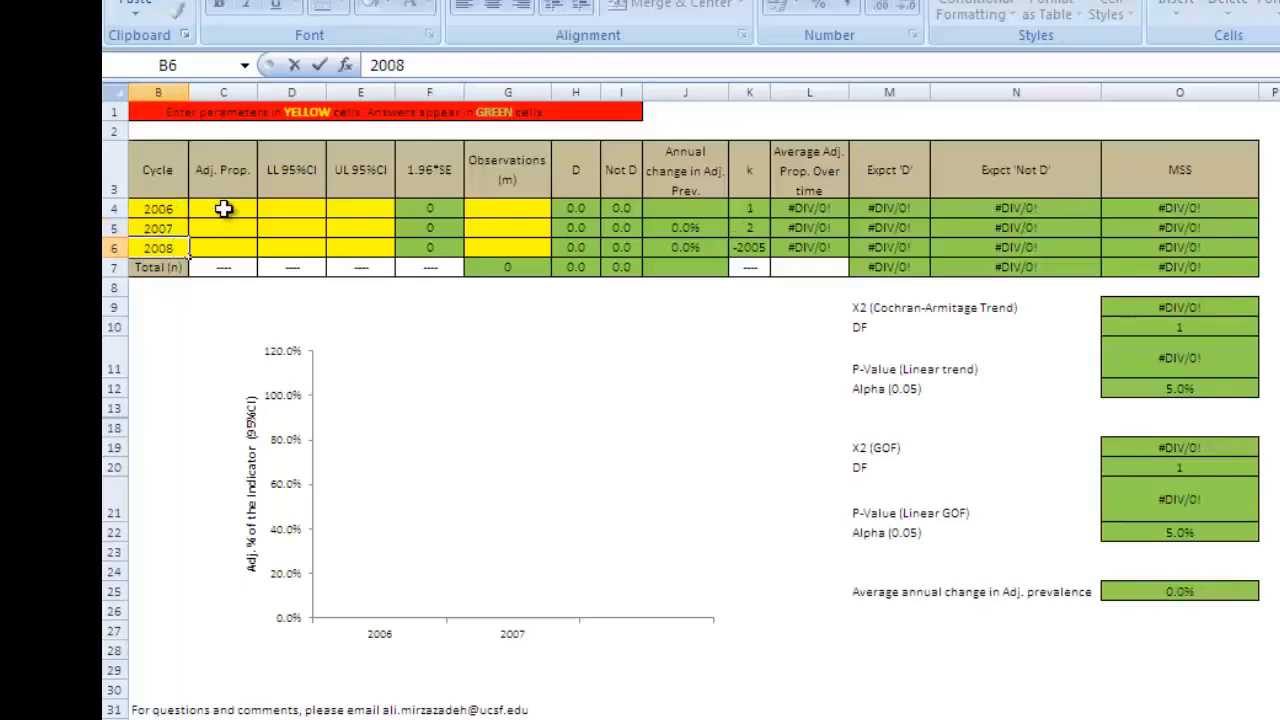
{"action": "left_click", "coordinate": [224, 208]}
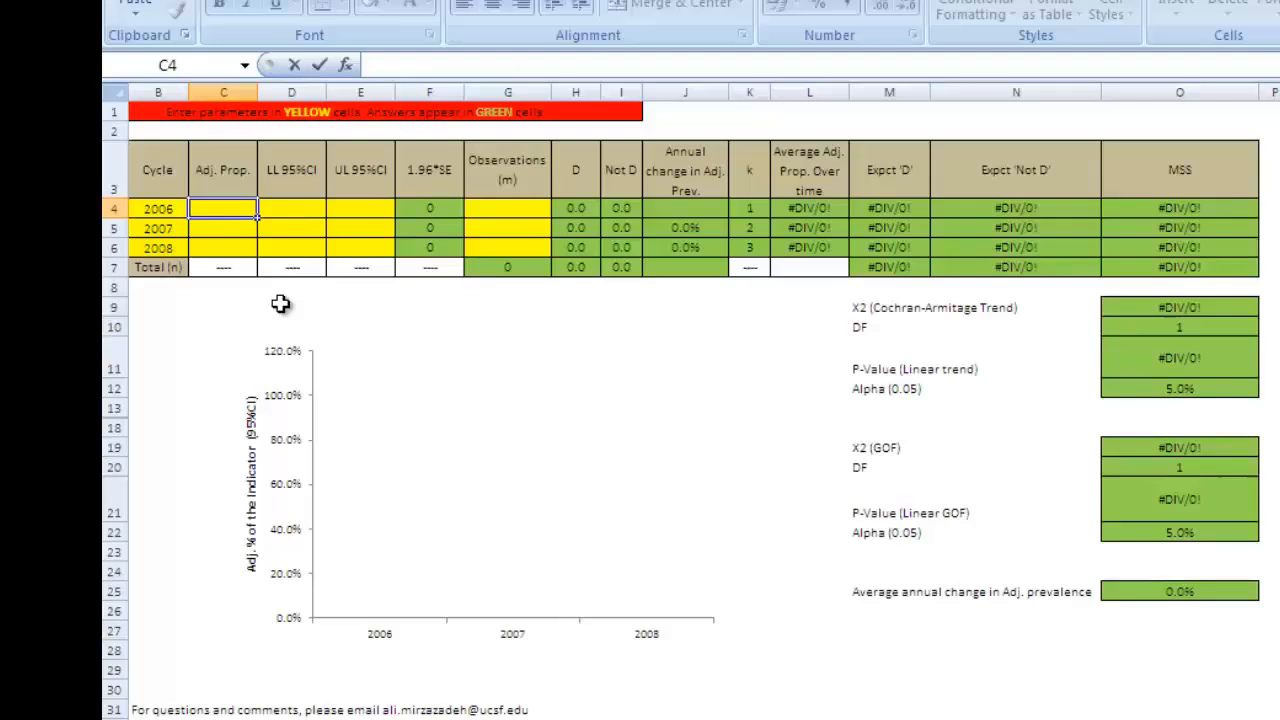
- Enter 54.7% prevalence with 43.2% and 66.0% confidence limits for 2006
{"action": "type", "text": "54.7%"}
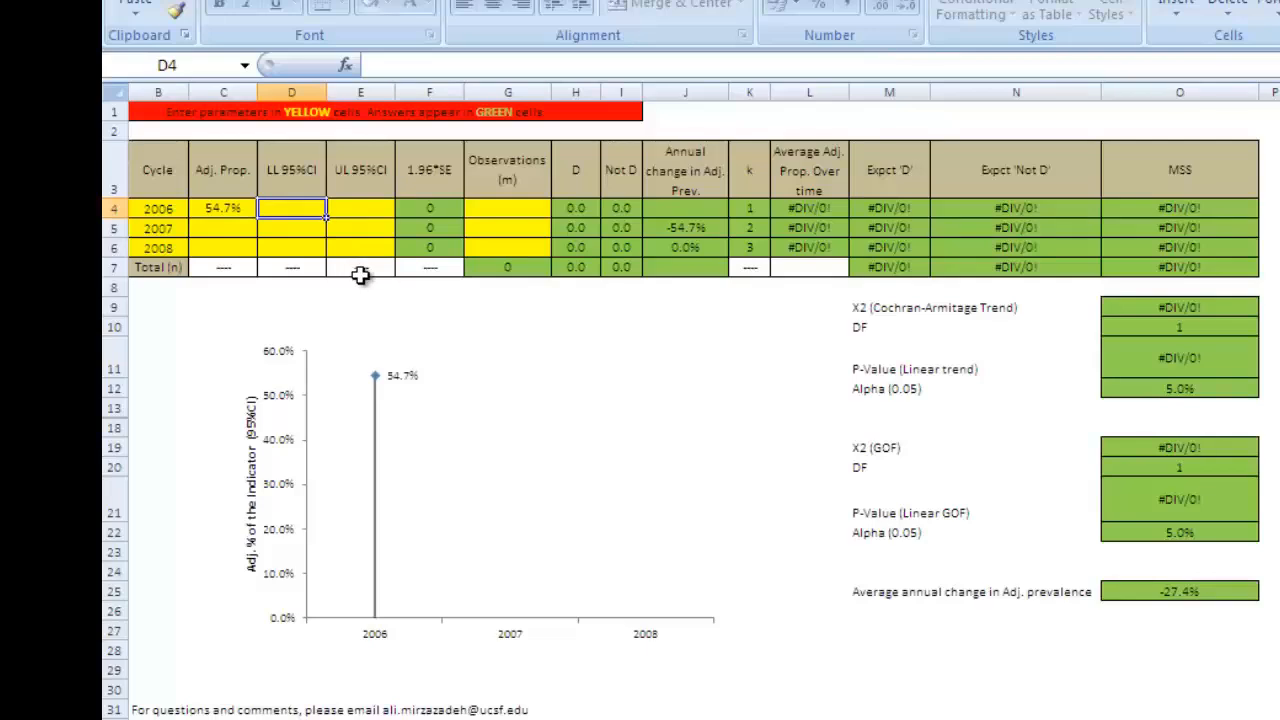
{"action": "type", "text": "43%"}
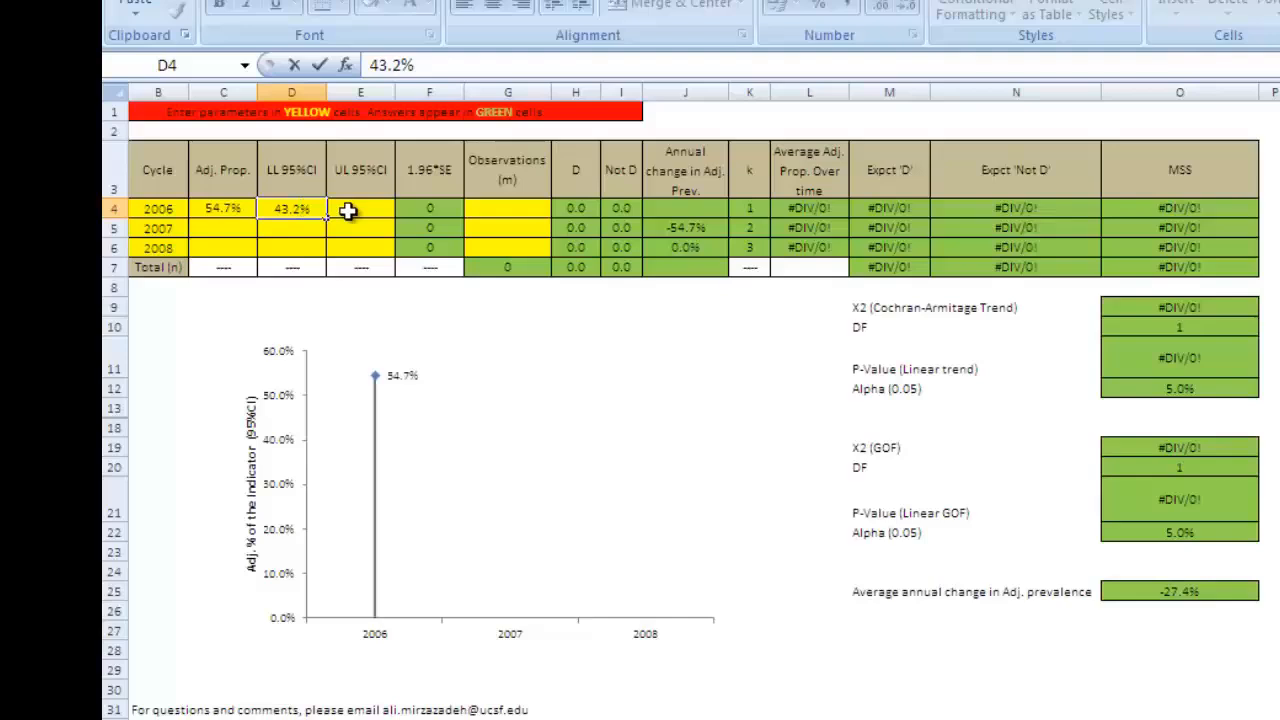
{"action": "left_click", "coordinate": [360, 208]}
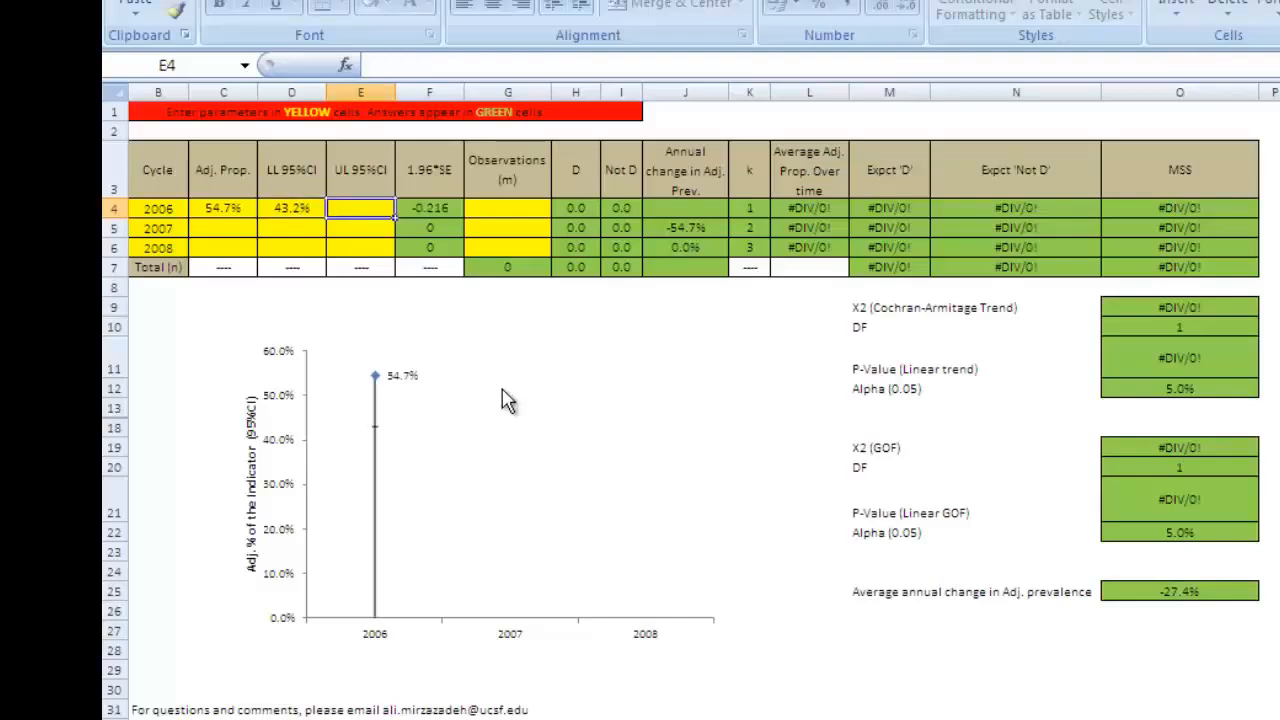
{"action": "type", "text": "66.%"}
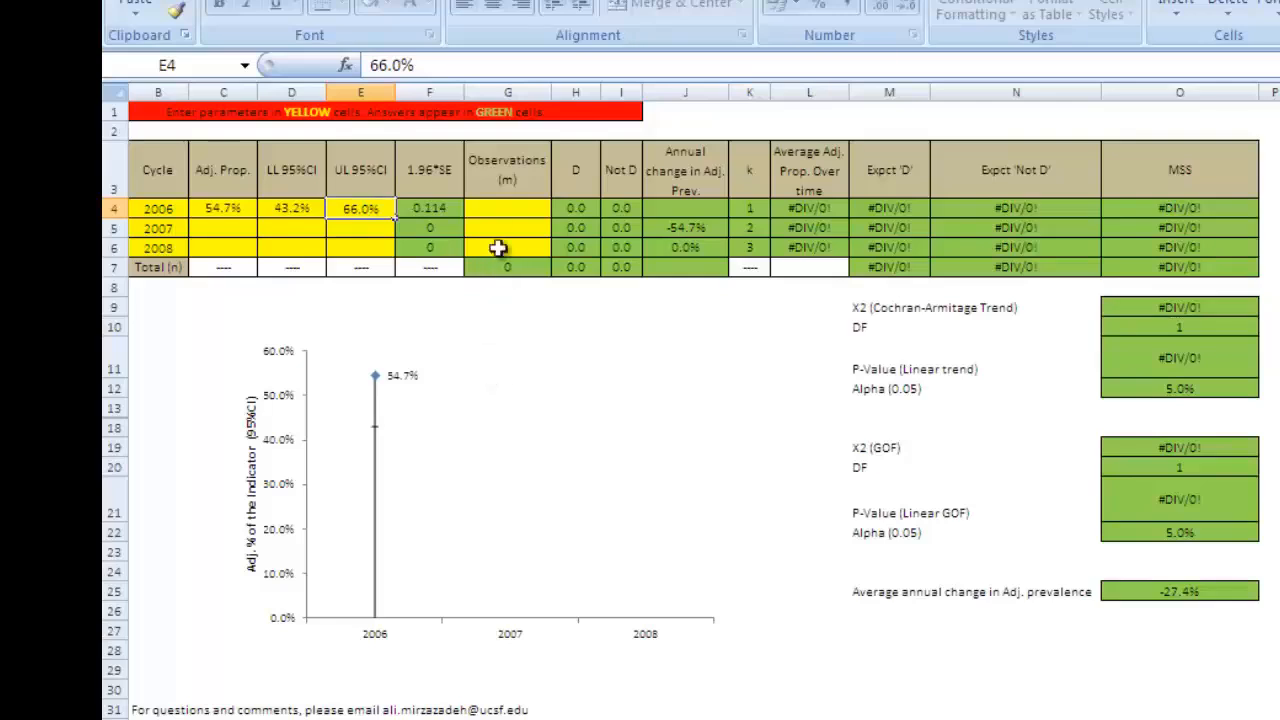
{"action": "left_click", "coordinate": [360, 228]}
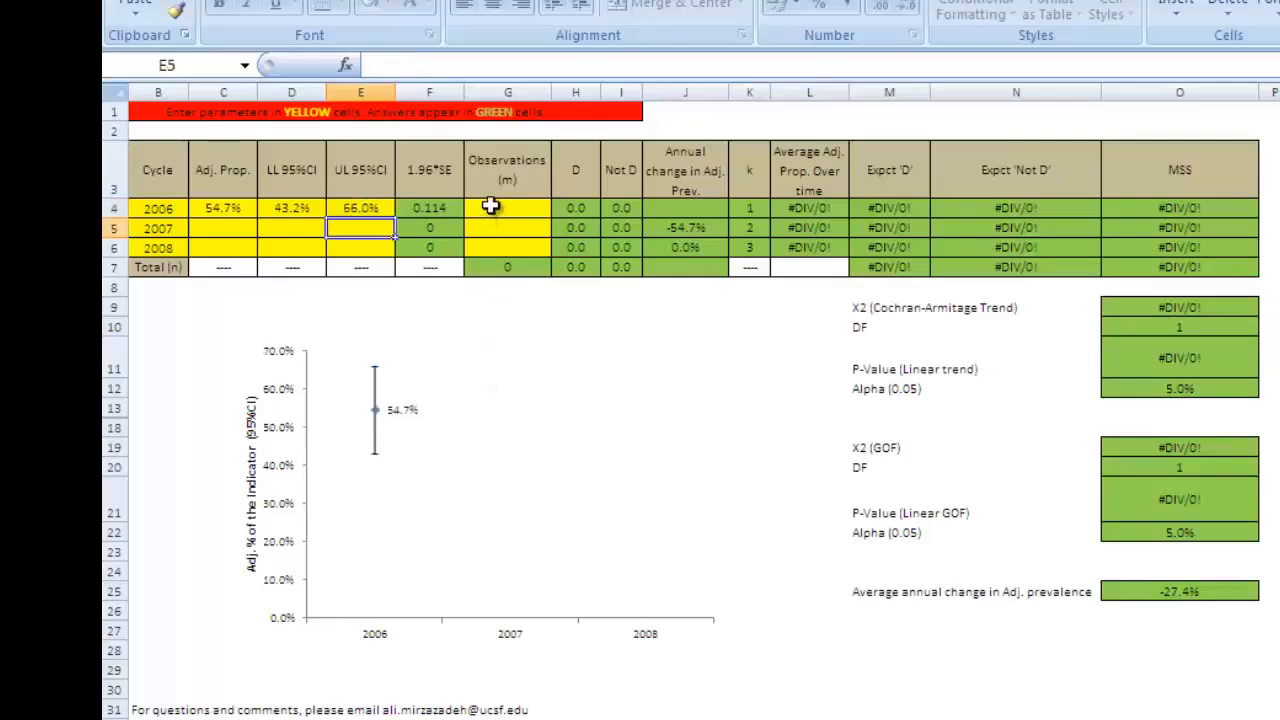
- Enter 547 observations for the 2006 cycle
{"action": "left_click", "coordinate": [508, 208]}
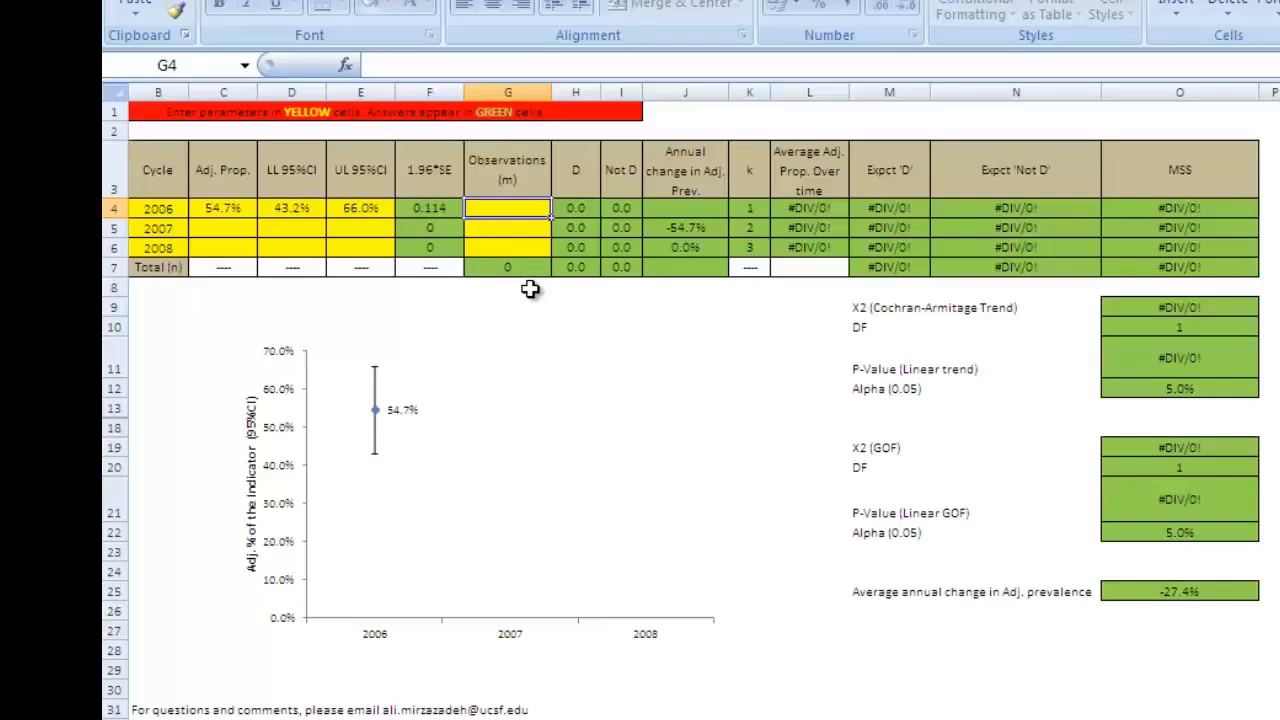
{"action": "type", "text": "54"}
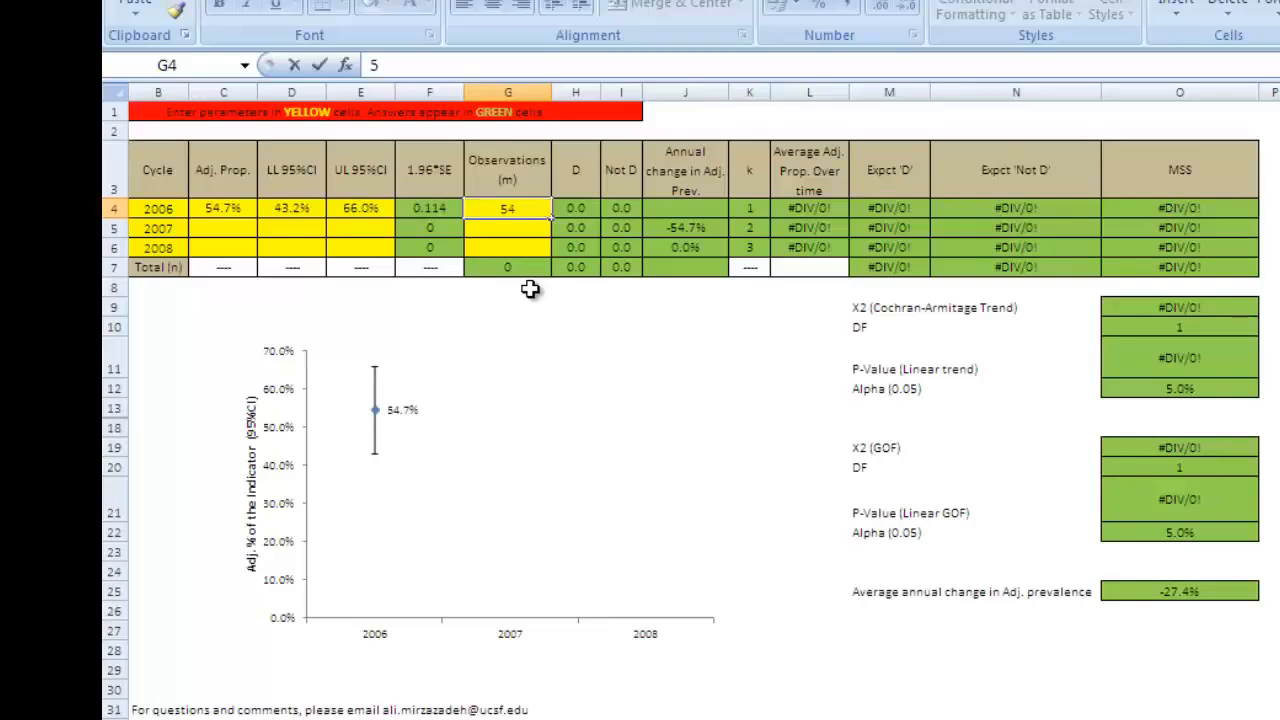
{"action": "type", "text": "47"}
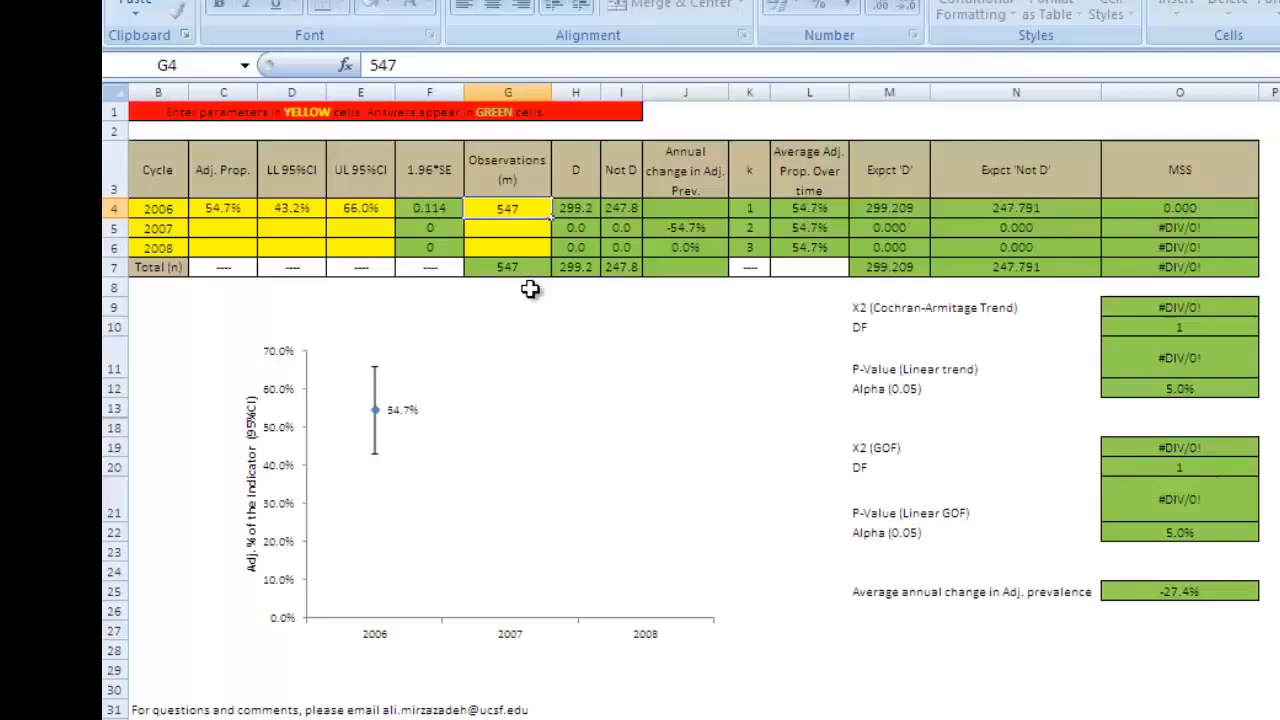
{"action": "left_click", "coordinate": [508, 228]}
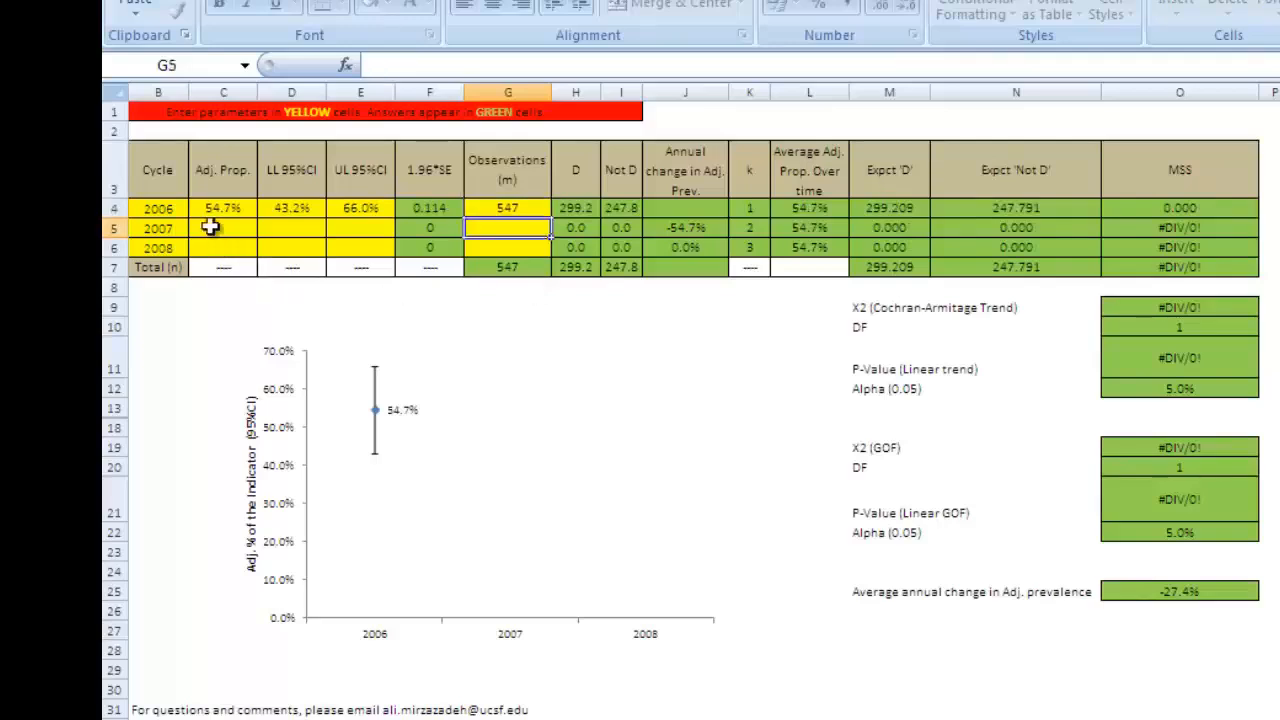
- Enter 60.6% prevalence with 56.7% and 64.7% confidence limits for 2007
{"action": "left_click", "coordinate": [222, 228]}
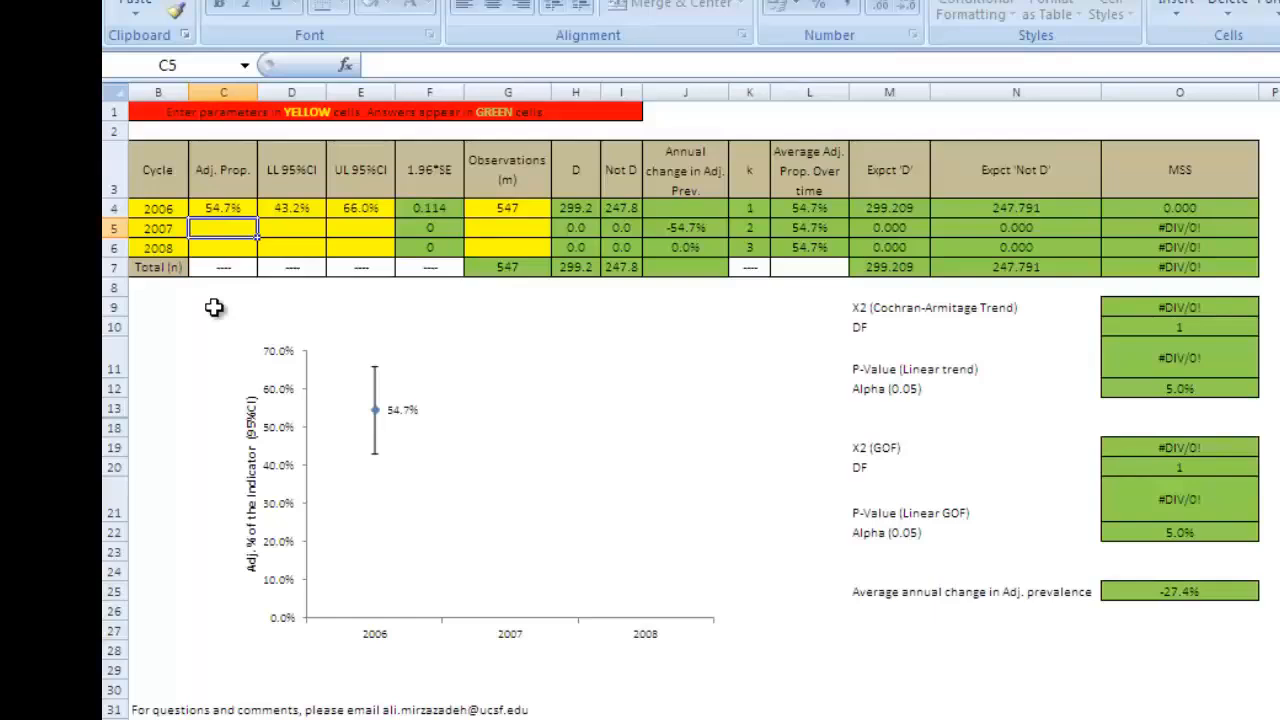
{"action": "type", "text": "6%"}
{"action": "left_click", "coordinate": [292, 228]}
{"action": "type", "text": "5"}
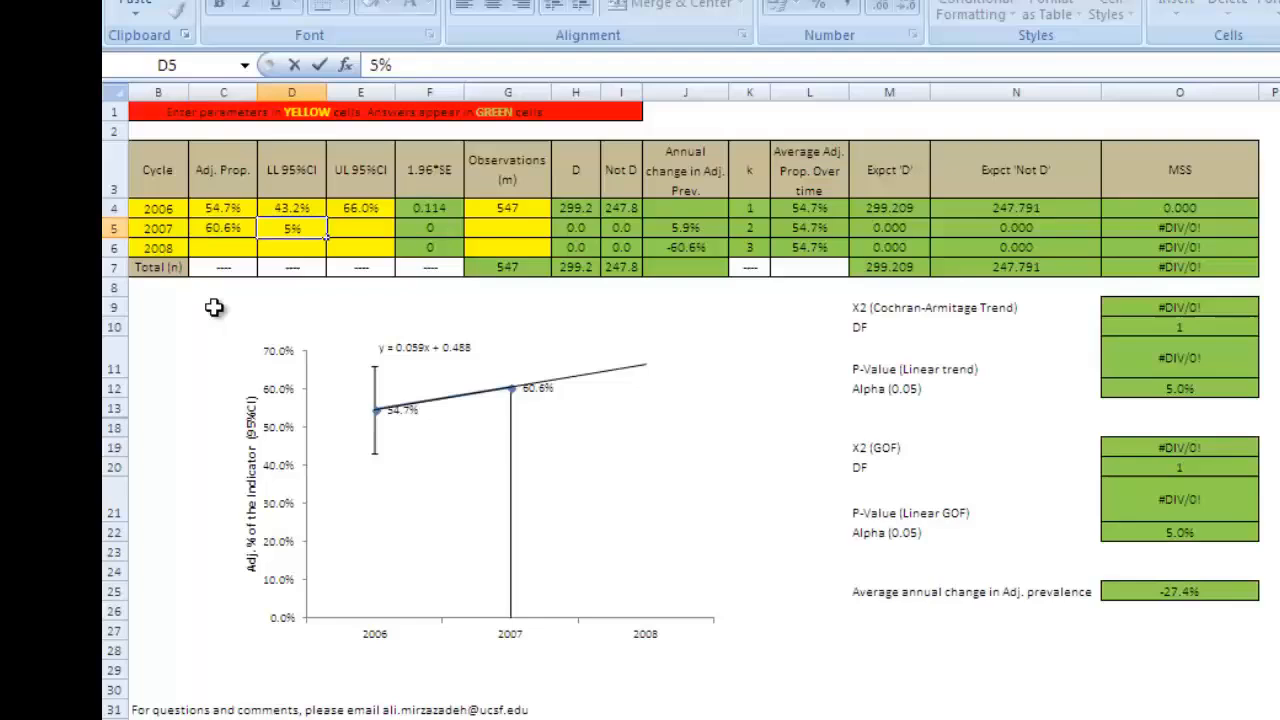
{"action": "type", "text": "64.%"}
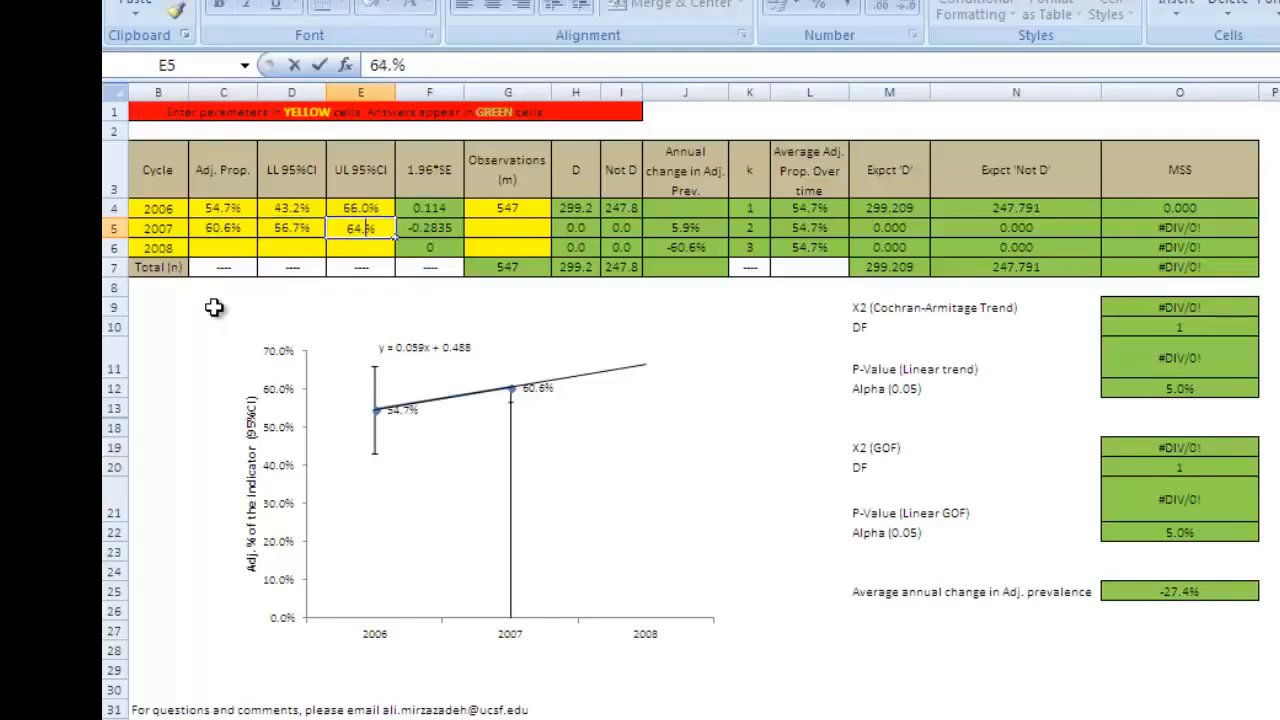
{"action": "left_click", "coordinate": [508, 228]}
{"action": "type", "text": "56"}
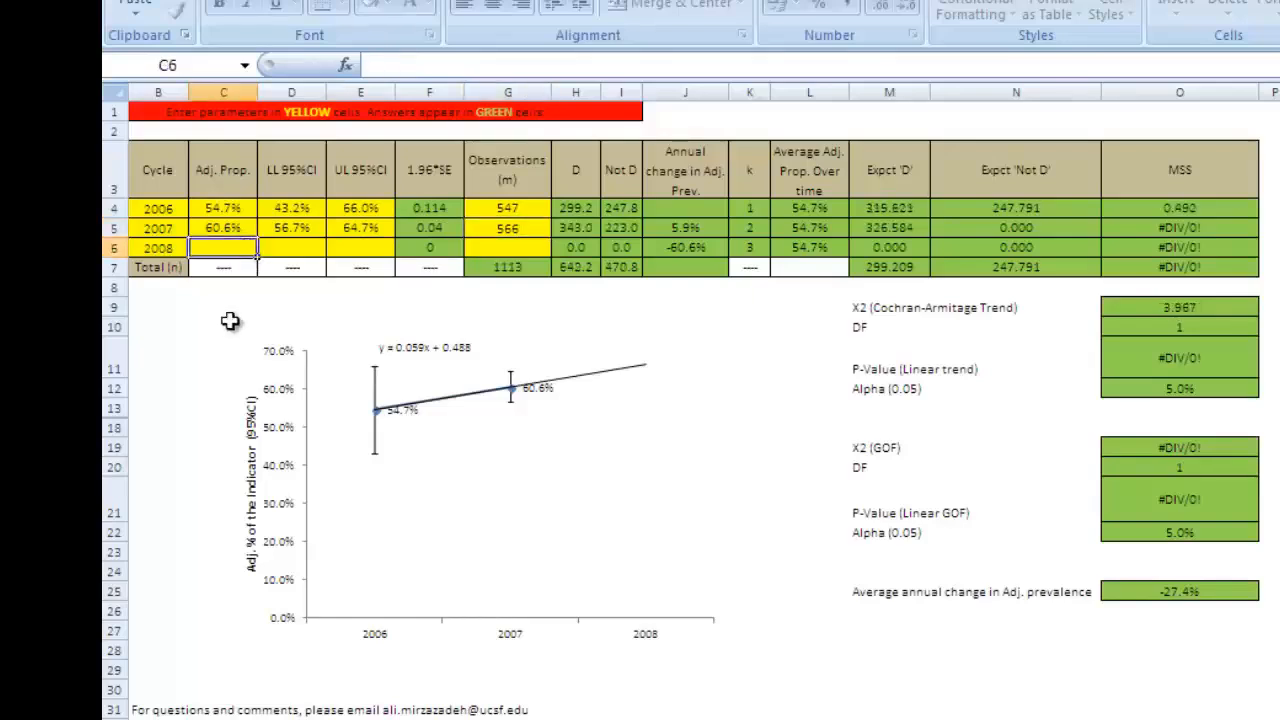
{"action": "type", "text": "64.0%"}
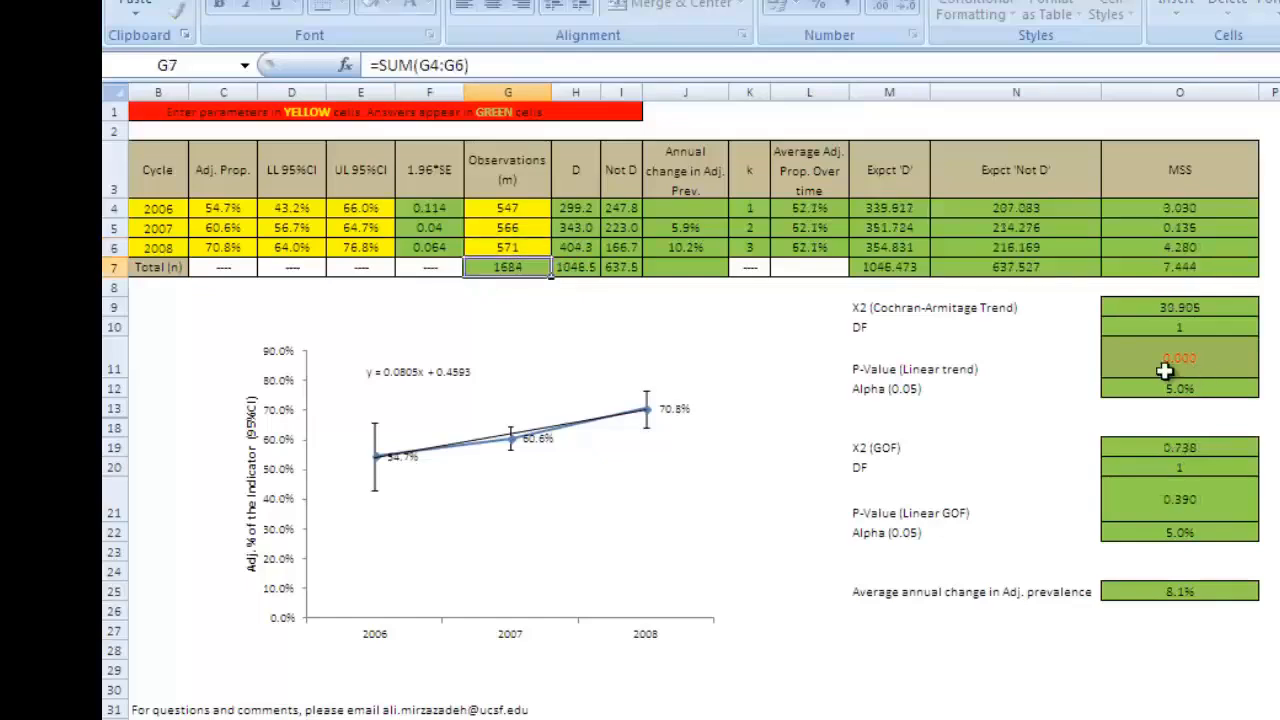
{"action": "mouse_move", "coordinate": [1230, 368]}
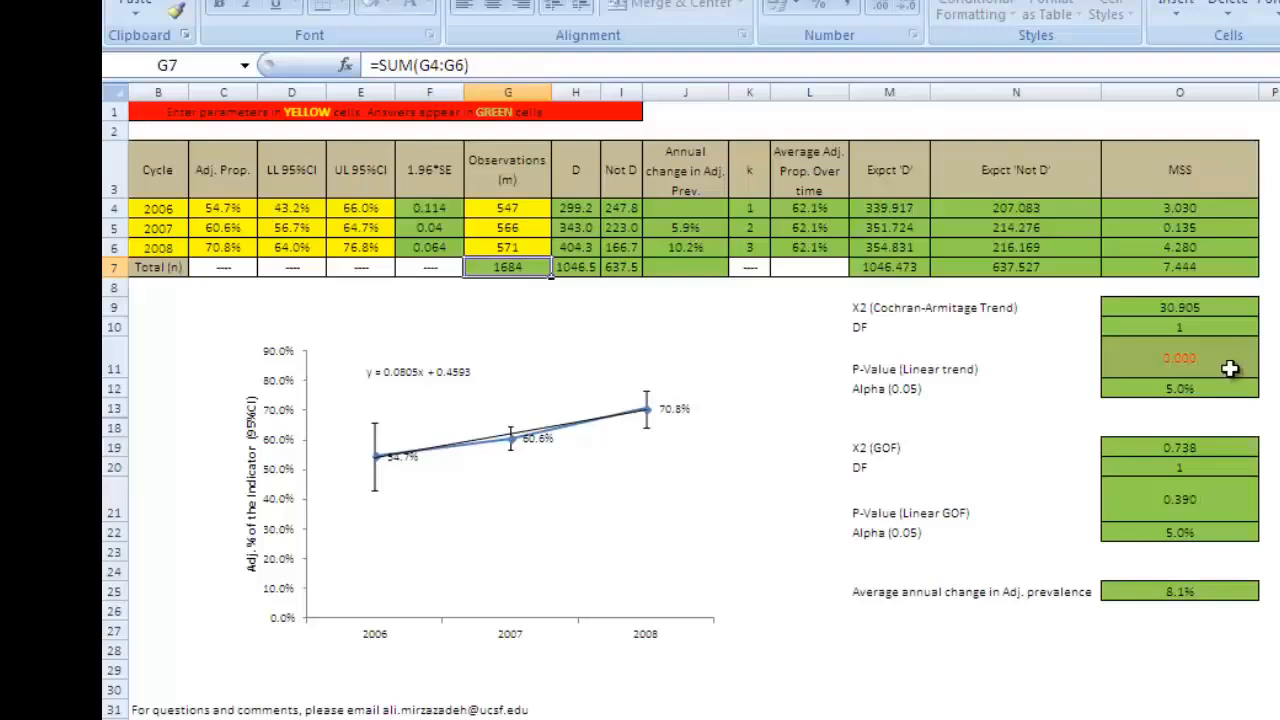
{"action": "mouse_move", "coordinate": [1236, 368]}
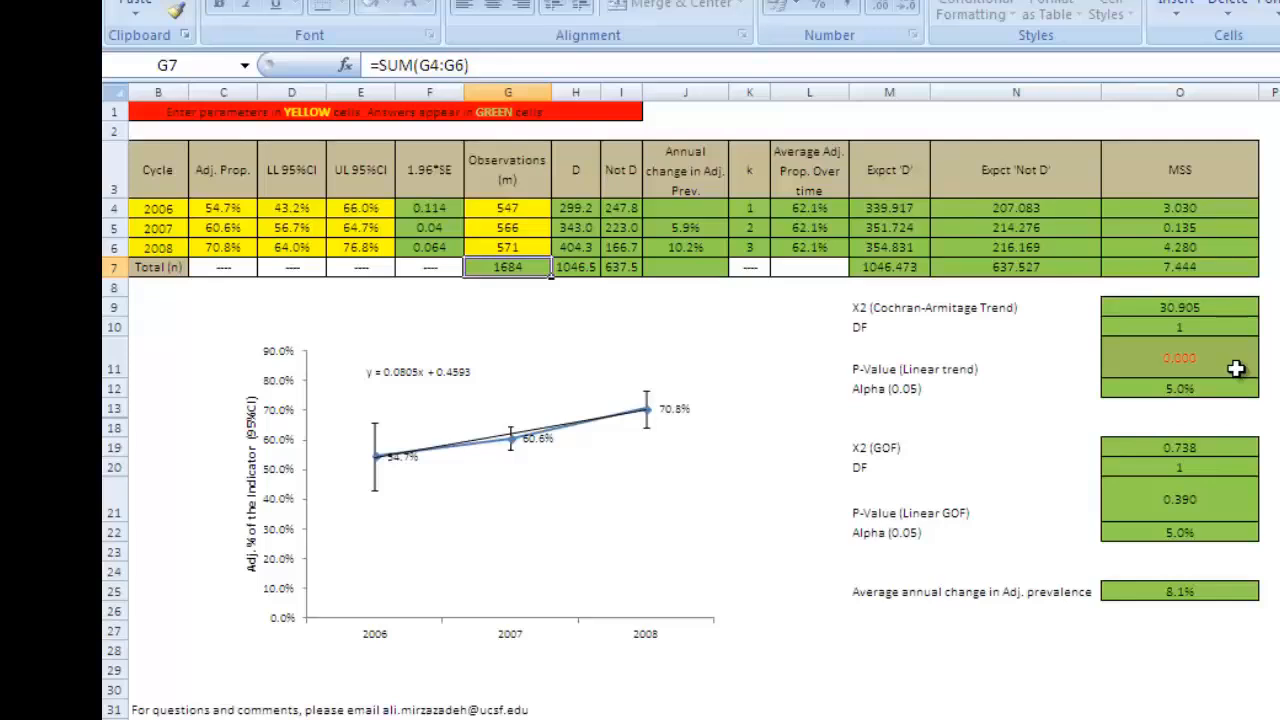
{"action": "mouse_move", "coordinate": [444, 496]}
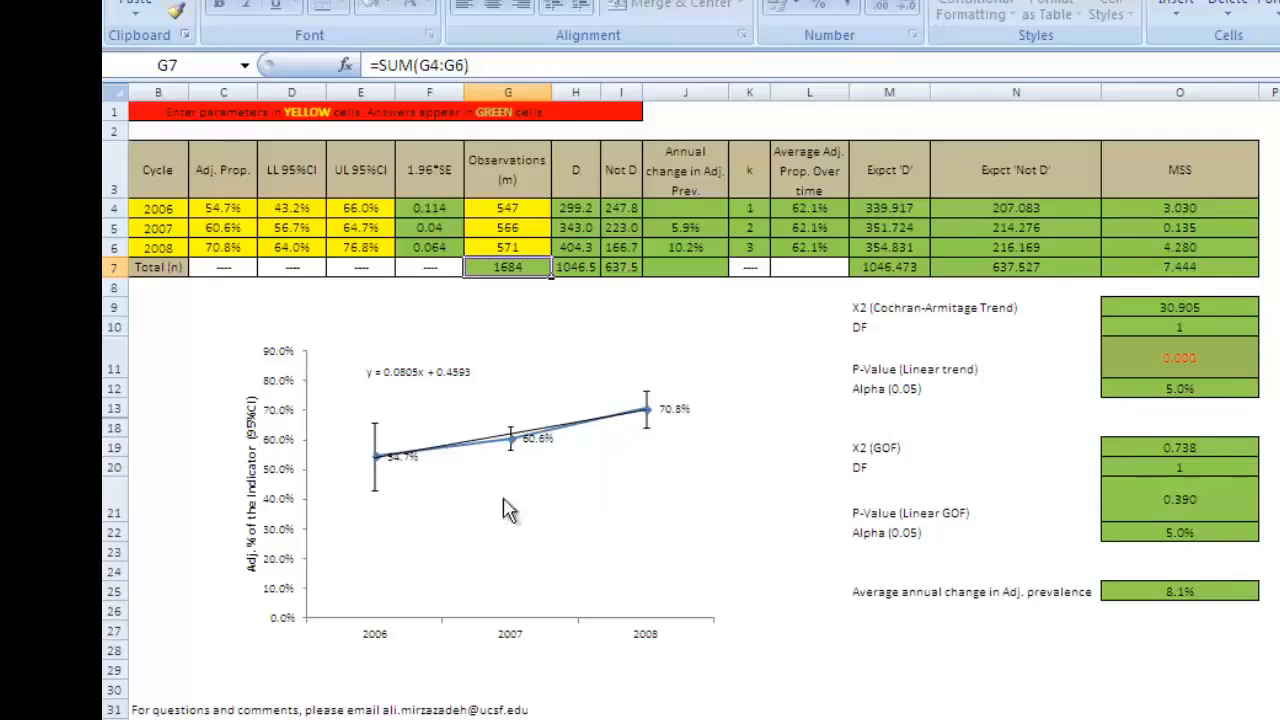
{"action": "mouse_move", "coordinate": [652, 488]}
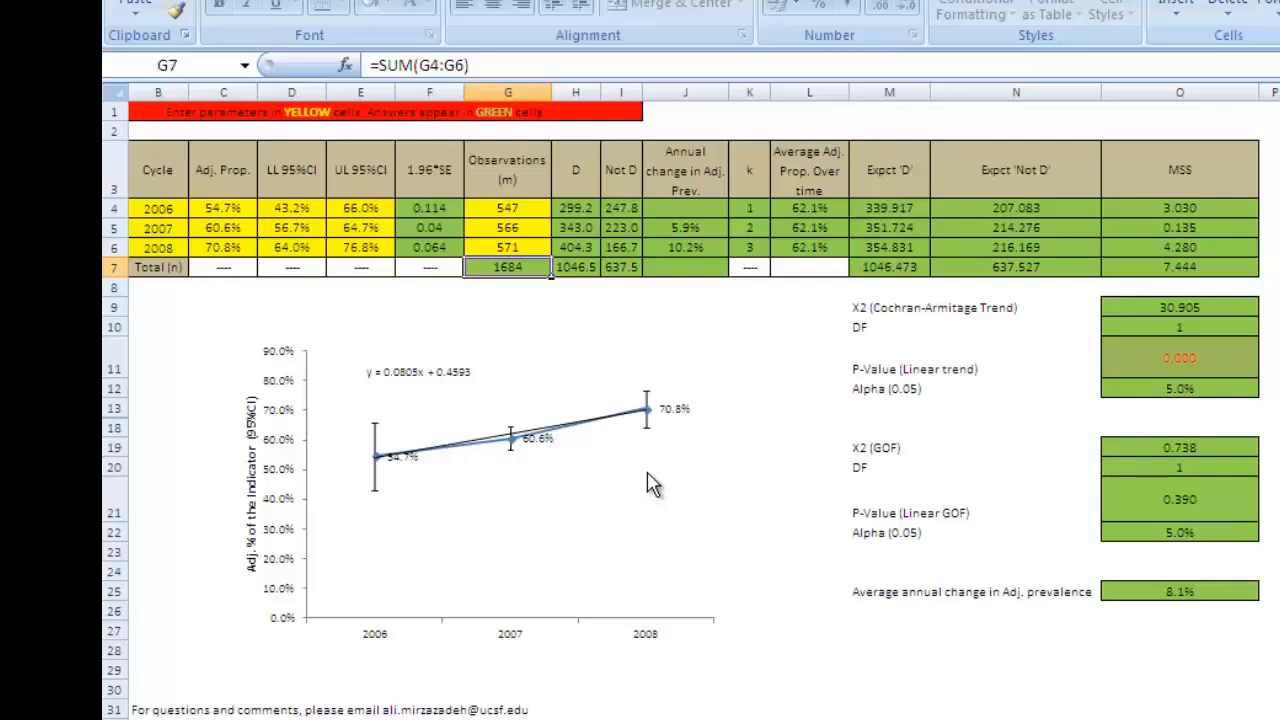
{"action": "mouse_move", "coordinate": [538, 648]}
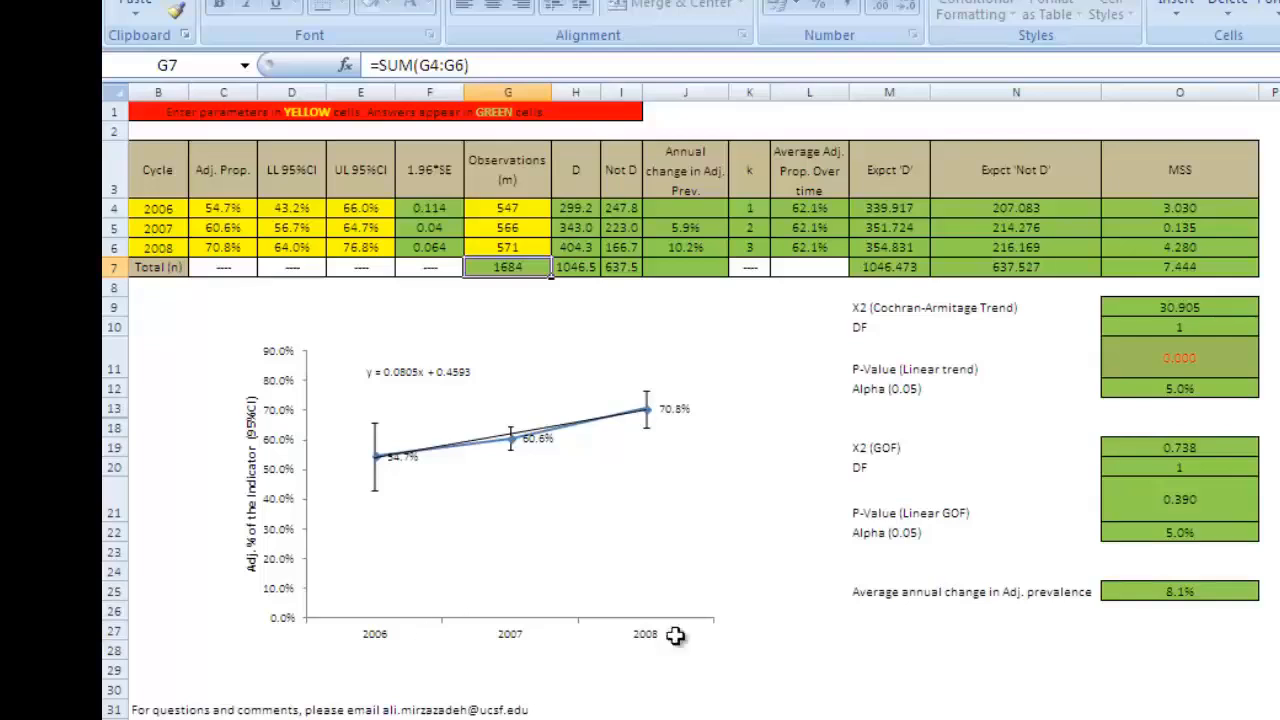
{"action": "mouse_move", "coordinate": [872, 612]}
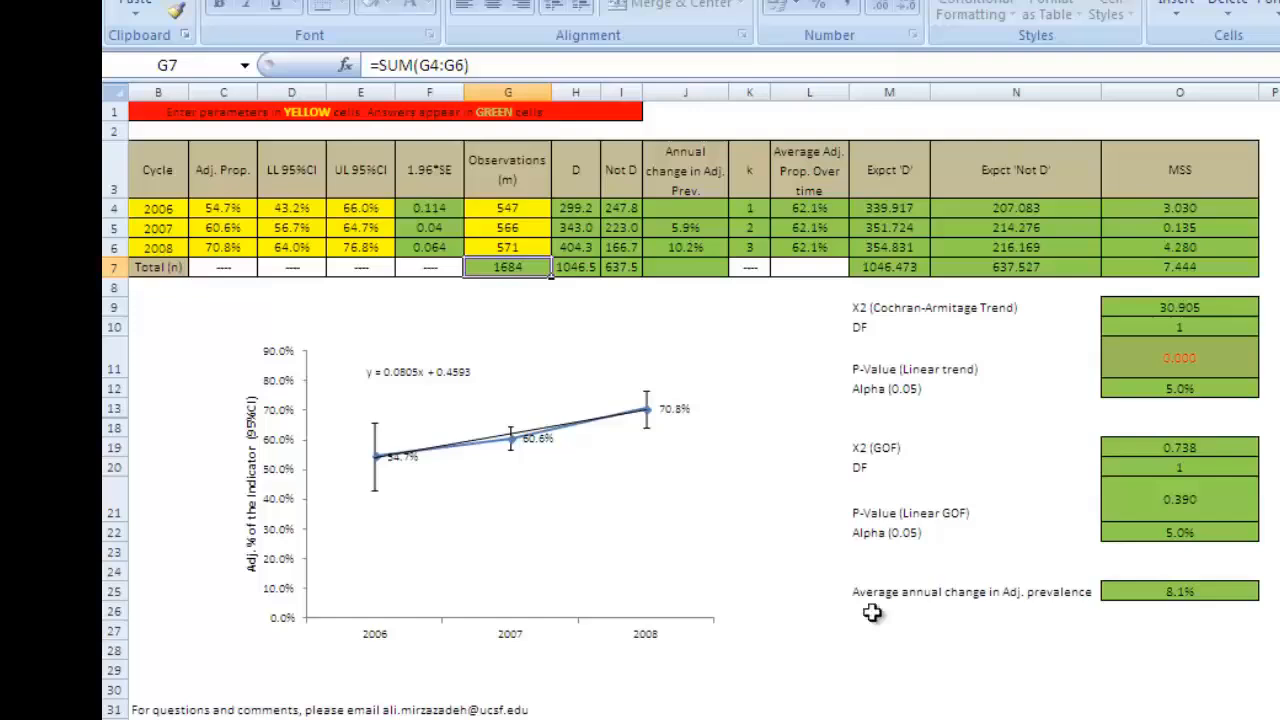
{"action": "mouse_move", "coordinate": [1112, 568]}
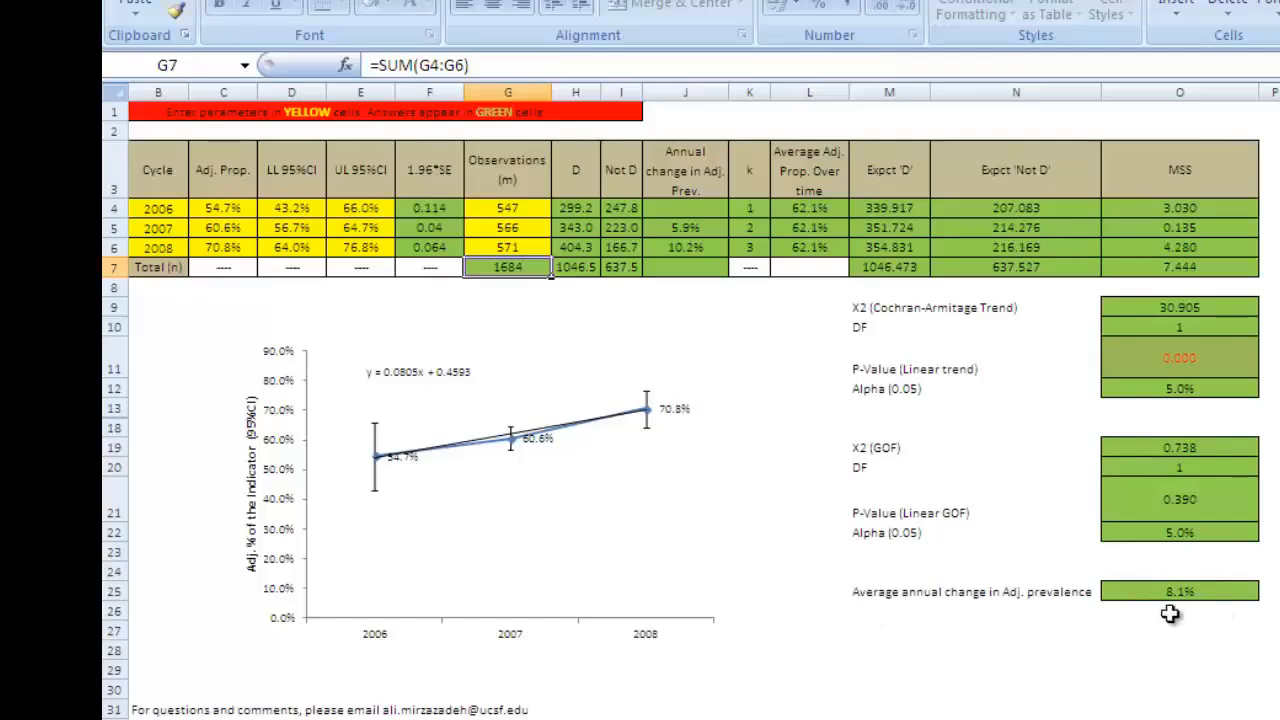
{"action": "mouse_move", "coordinate": [1164, 612]}
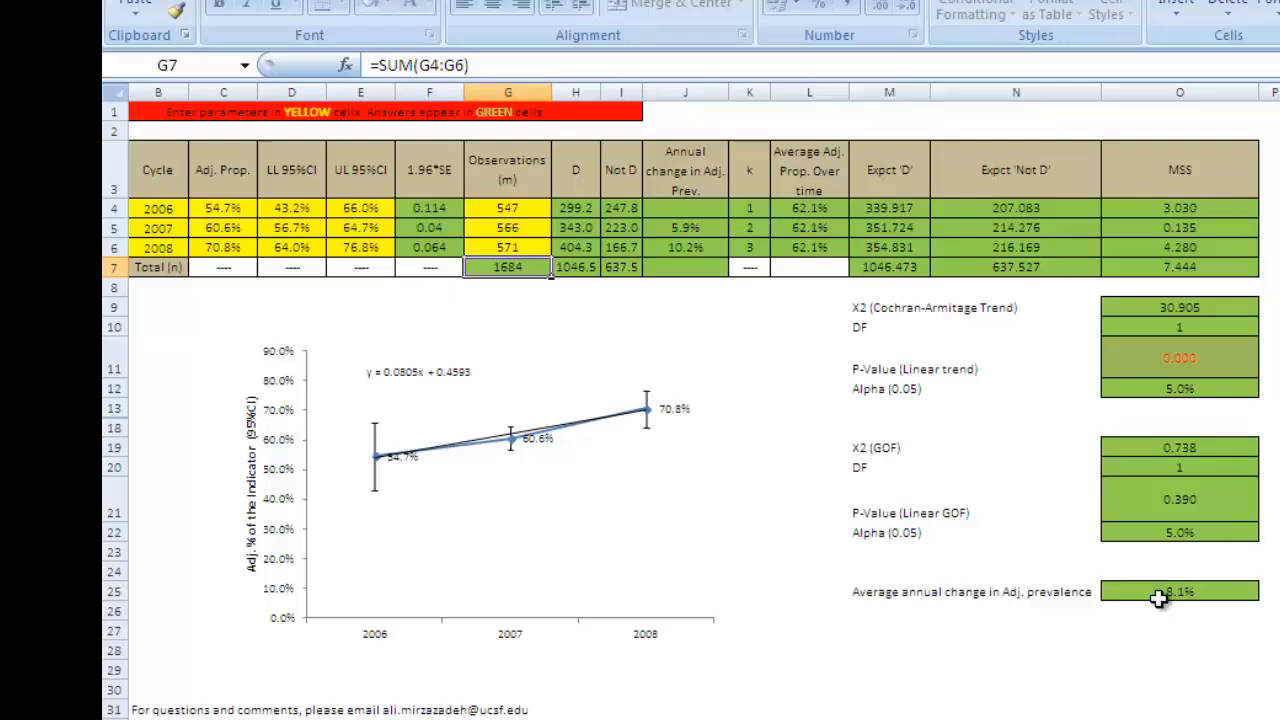
{"action": "mouse_move", "coordinate": [876, 456]}
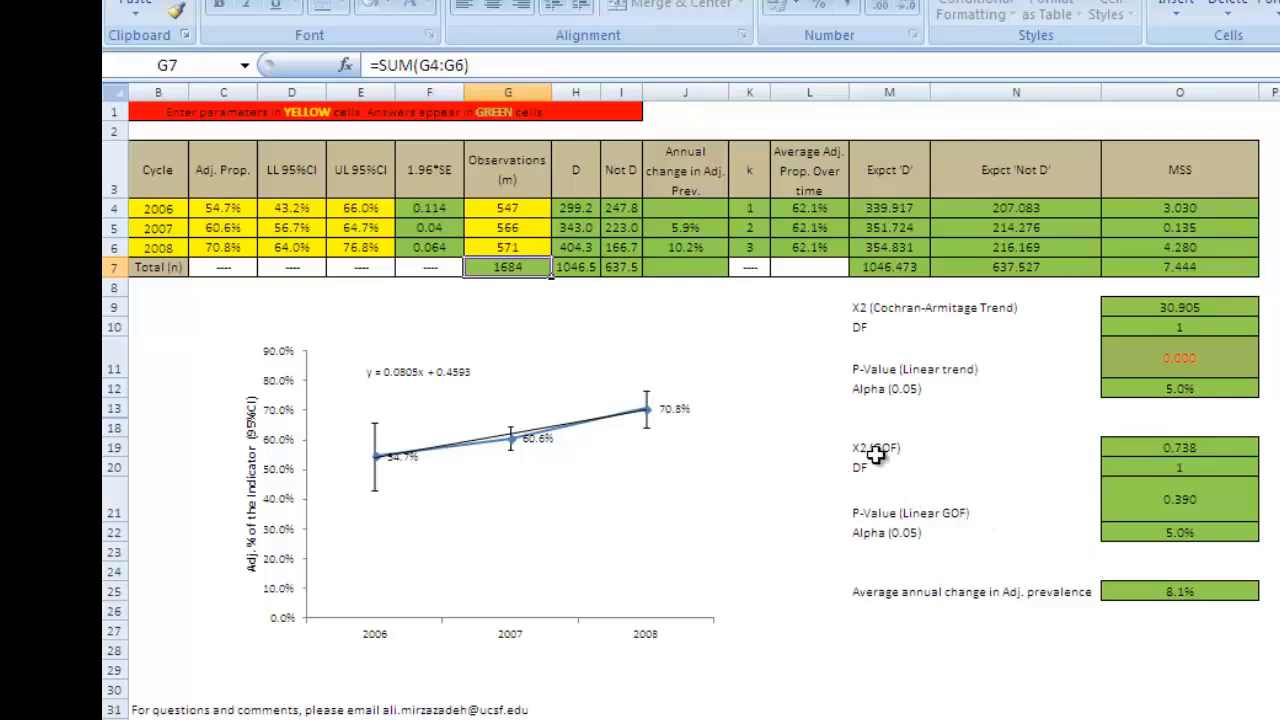
{"action": "mouse_move", "coordinate": [904, 456]}
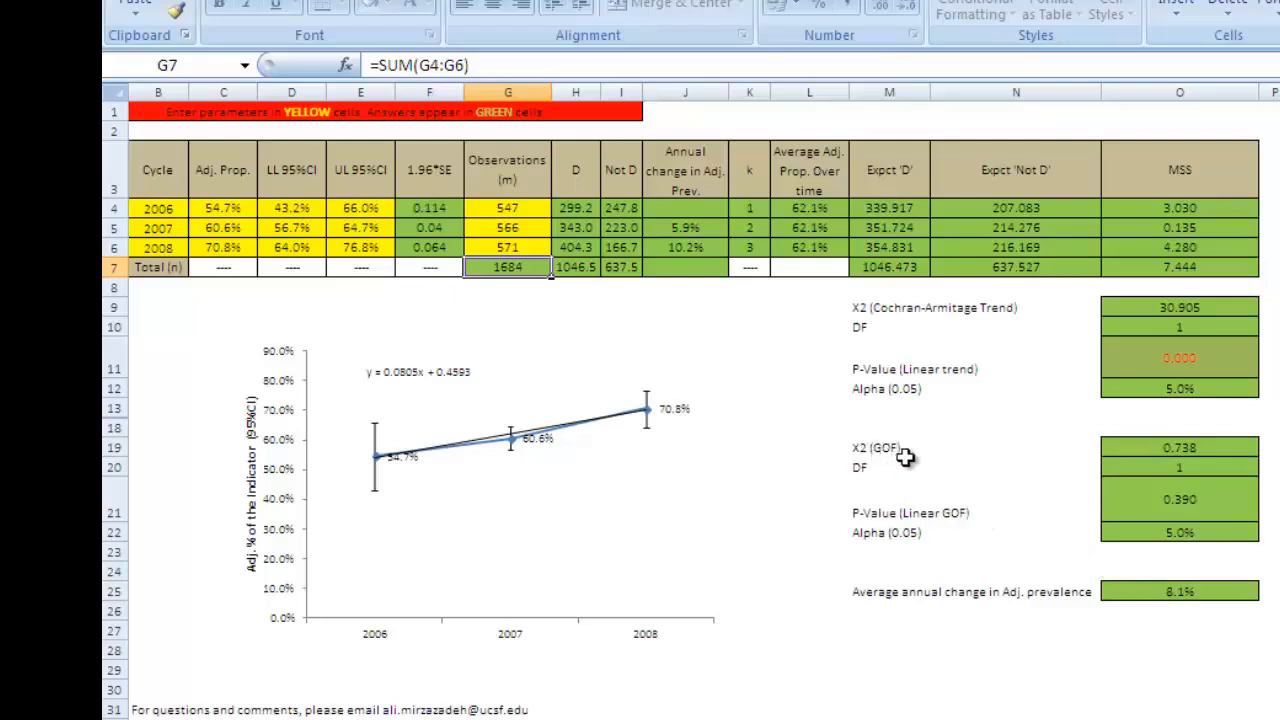
{"action": "mouse_move", "coordinate": [966, 462]}
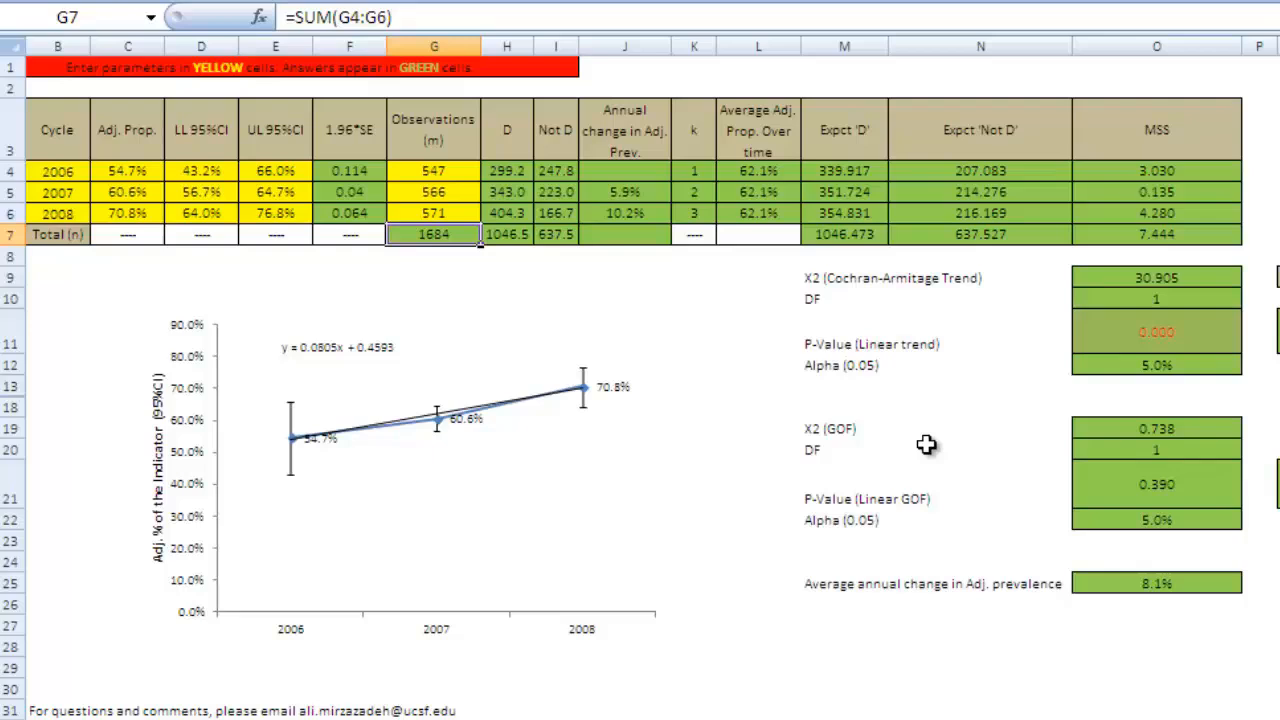
{"action": "mouse_move", "coordinate": [1104, 500]}
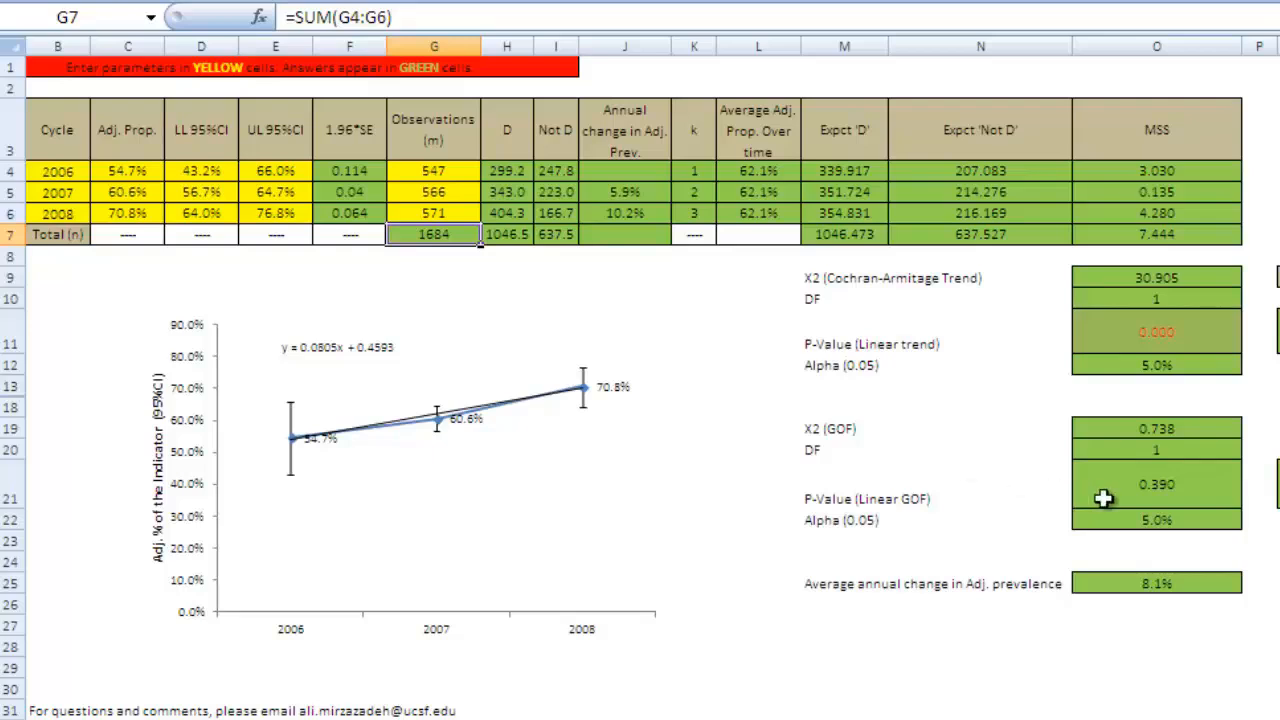
{"action": "mouse_move", "coordinate": [1180, 506]}
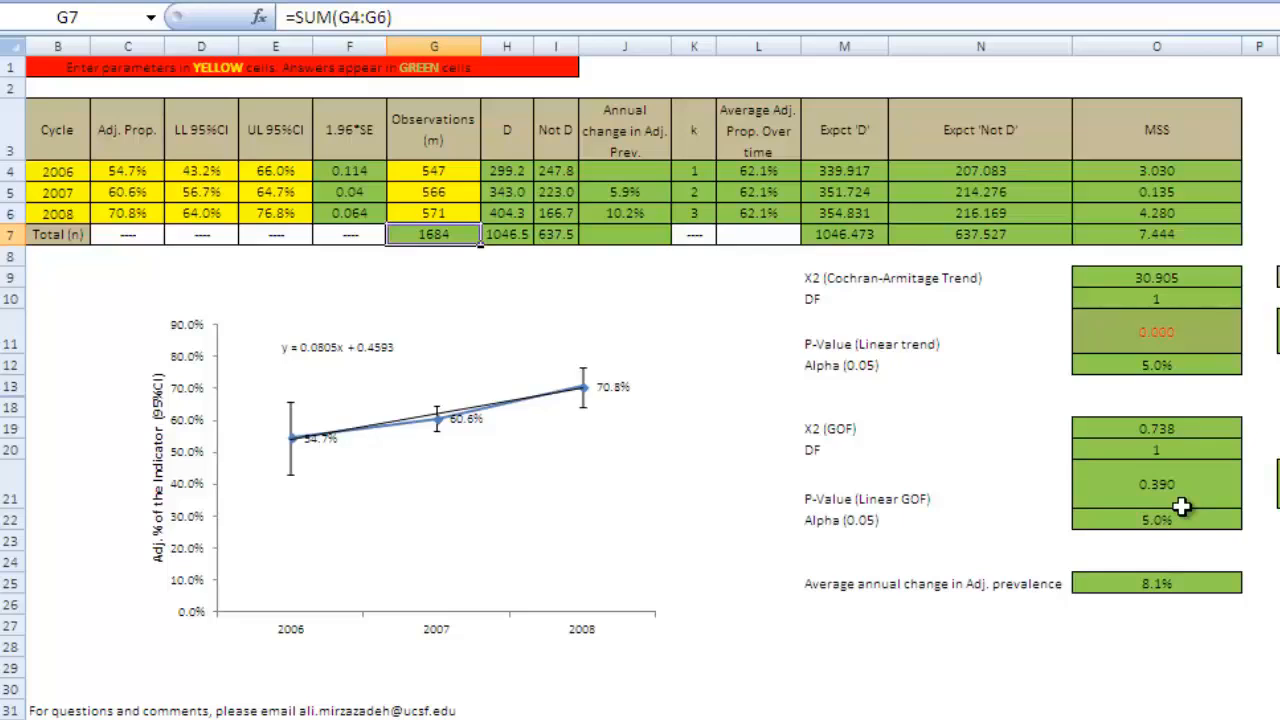
{"action": "mouse_move", "coordinate": [1250, 540]}
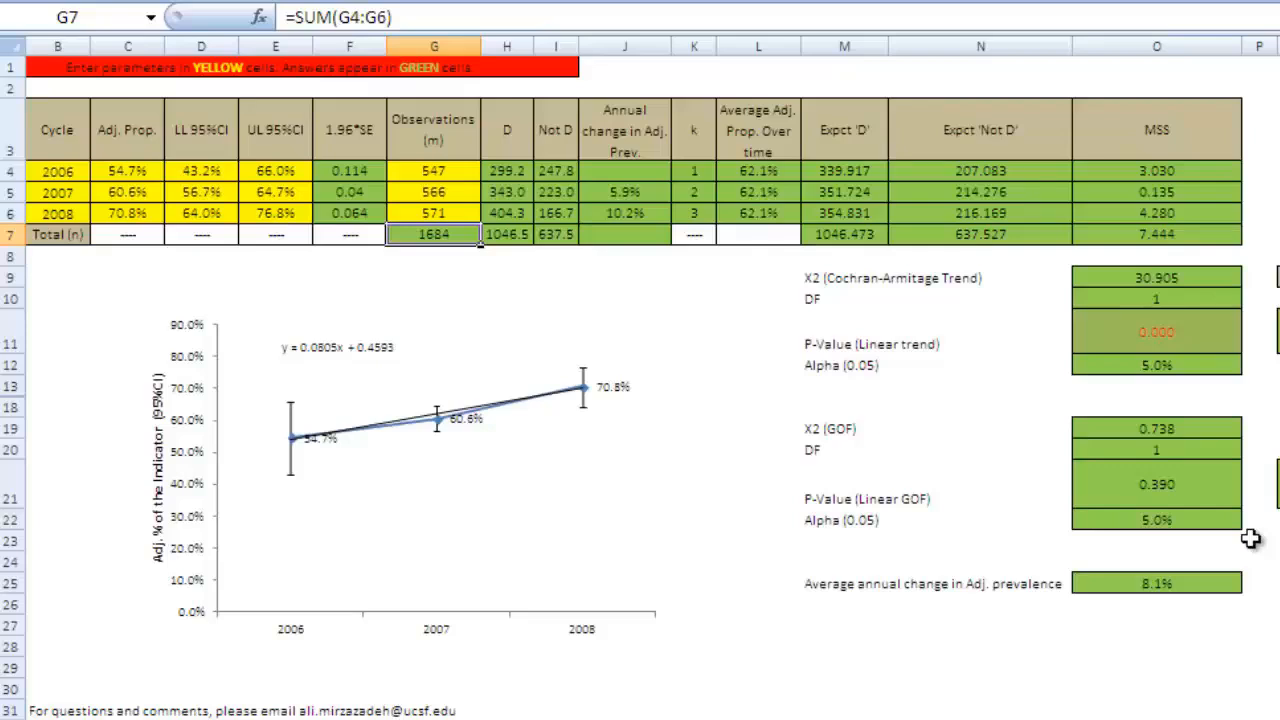
{"action": "mouse_move", "coordinate": [458, 516]}
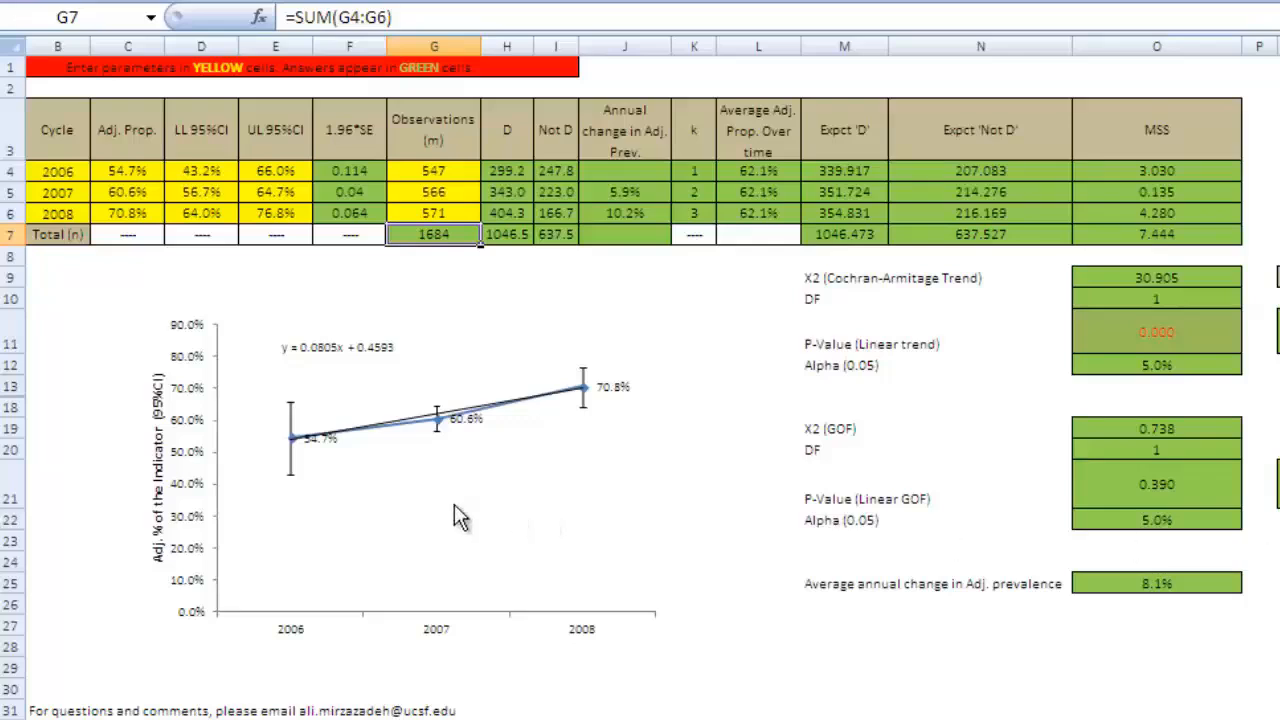
{"action": "mouse_move", "coordinate": [364, 452]}
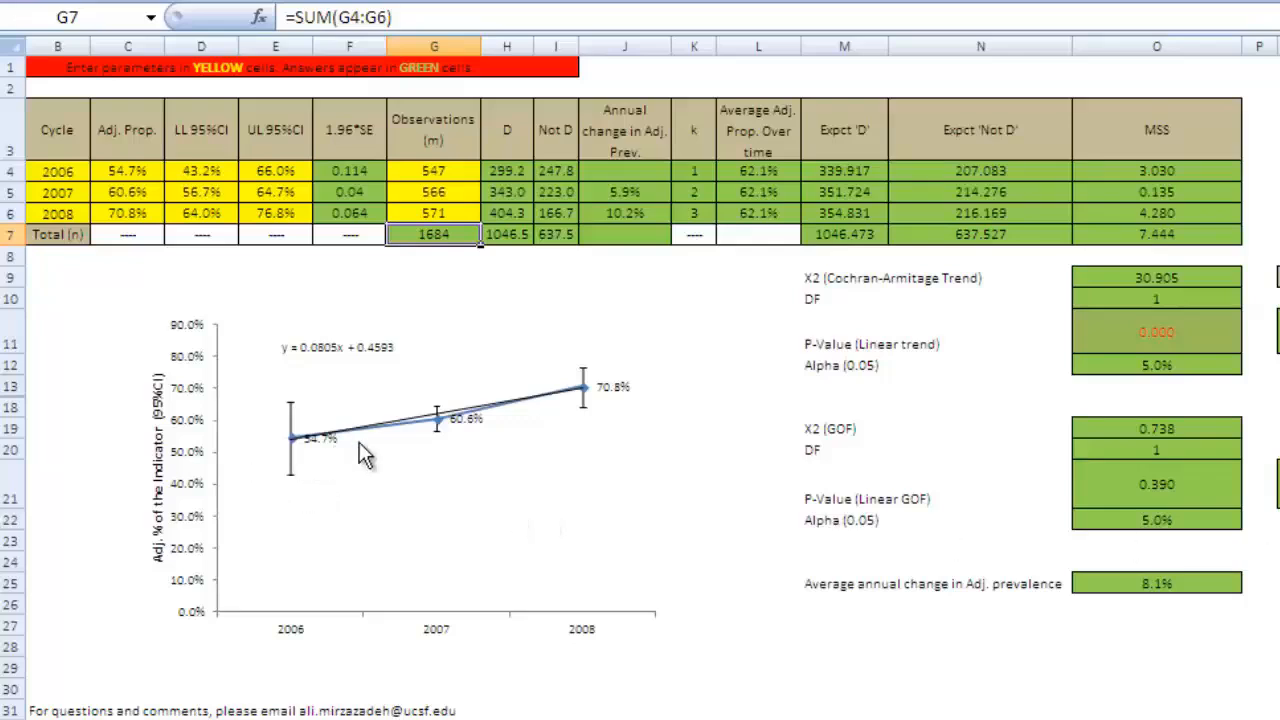
{"action": "mouse_move", "coordinate": [584, 418]}
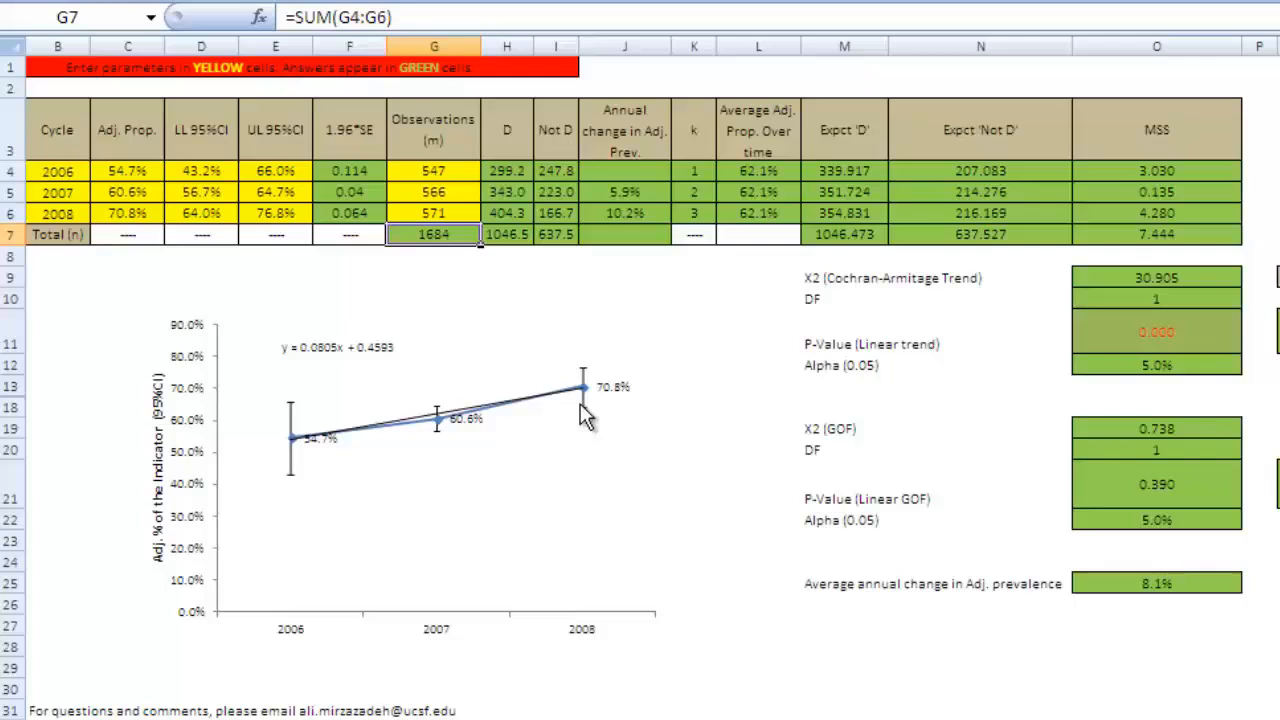
{"action": "mouse_move", "coordinate": [616, 414]}
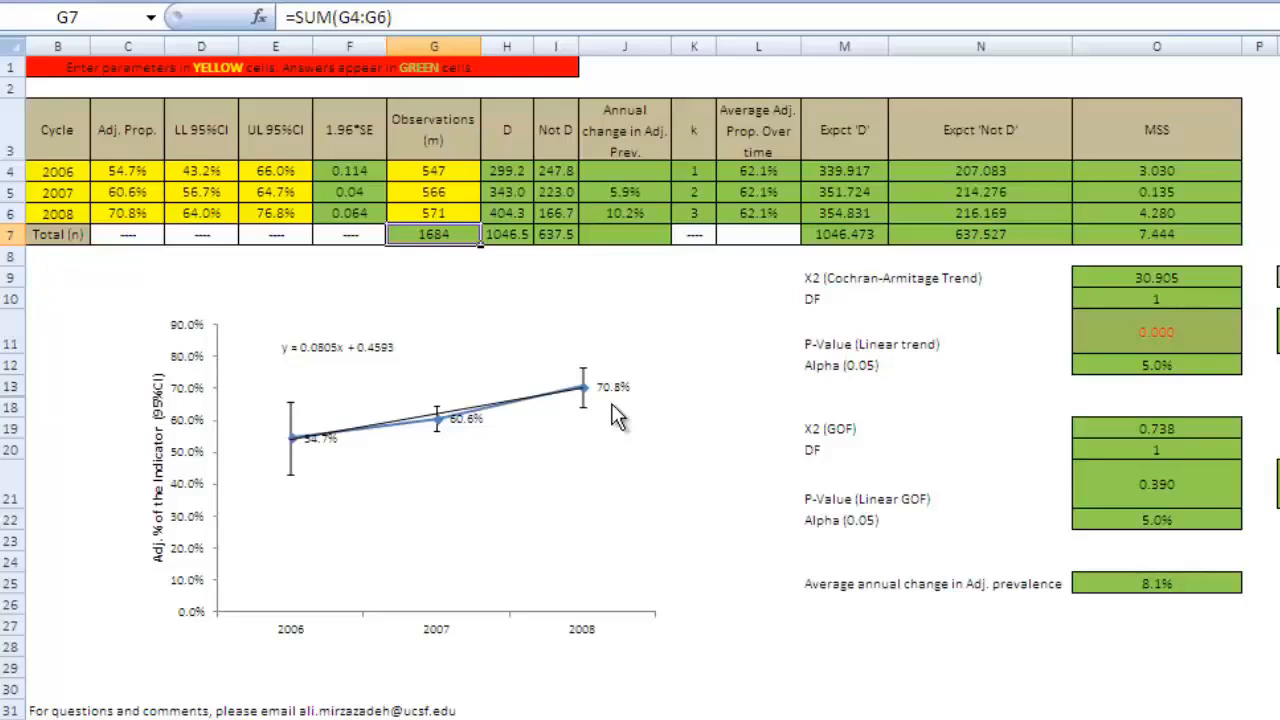
{"action": "mouse_move", "coordinate": [624, 470]}
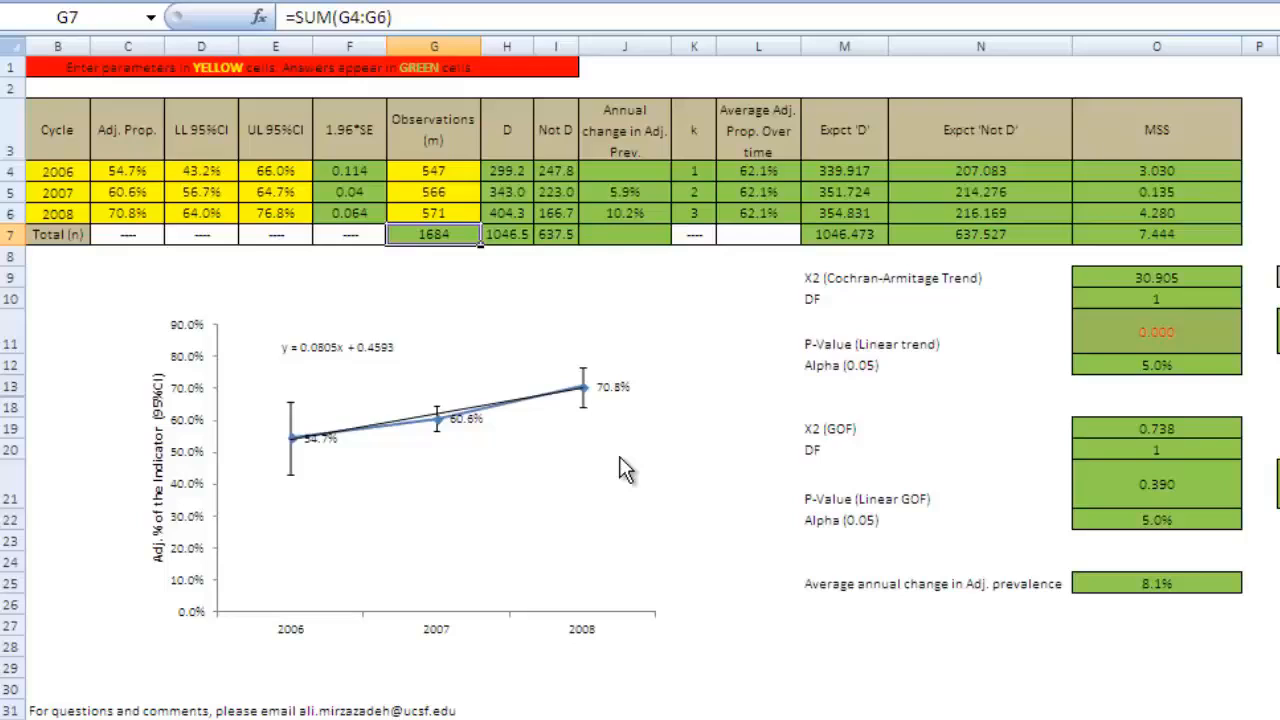
{"action": "mouse_move", "coordinate": [620, 460]}
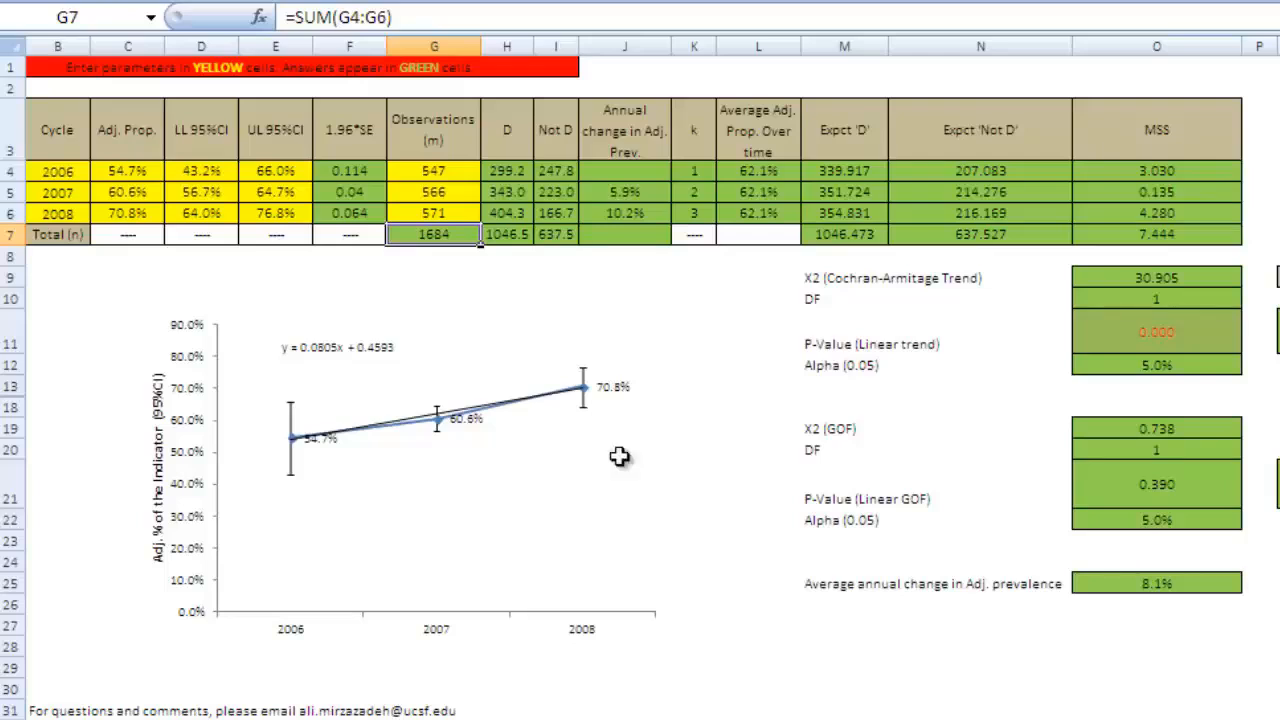
{"action": "mouse_move", "coordinate": [296, 672]}
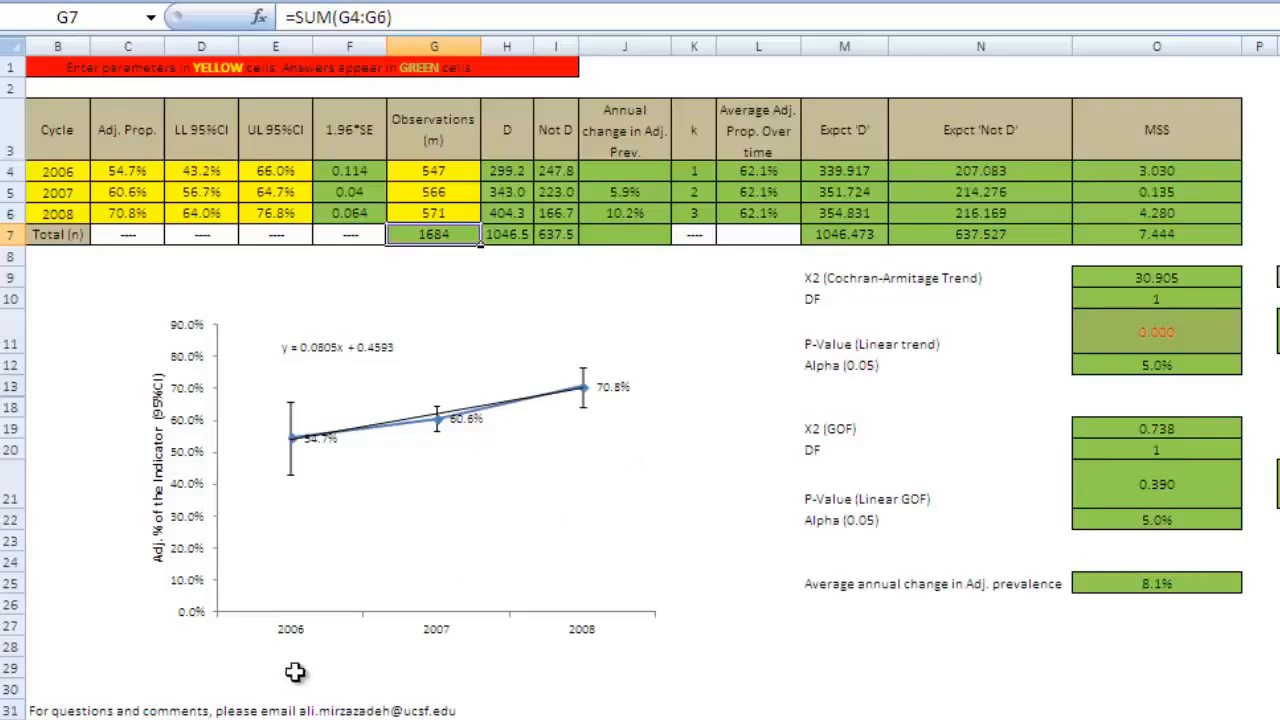
{"action": "mouse_move", "coordinate": [596, 668]}
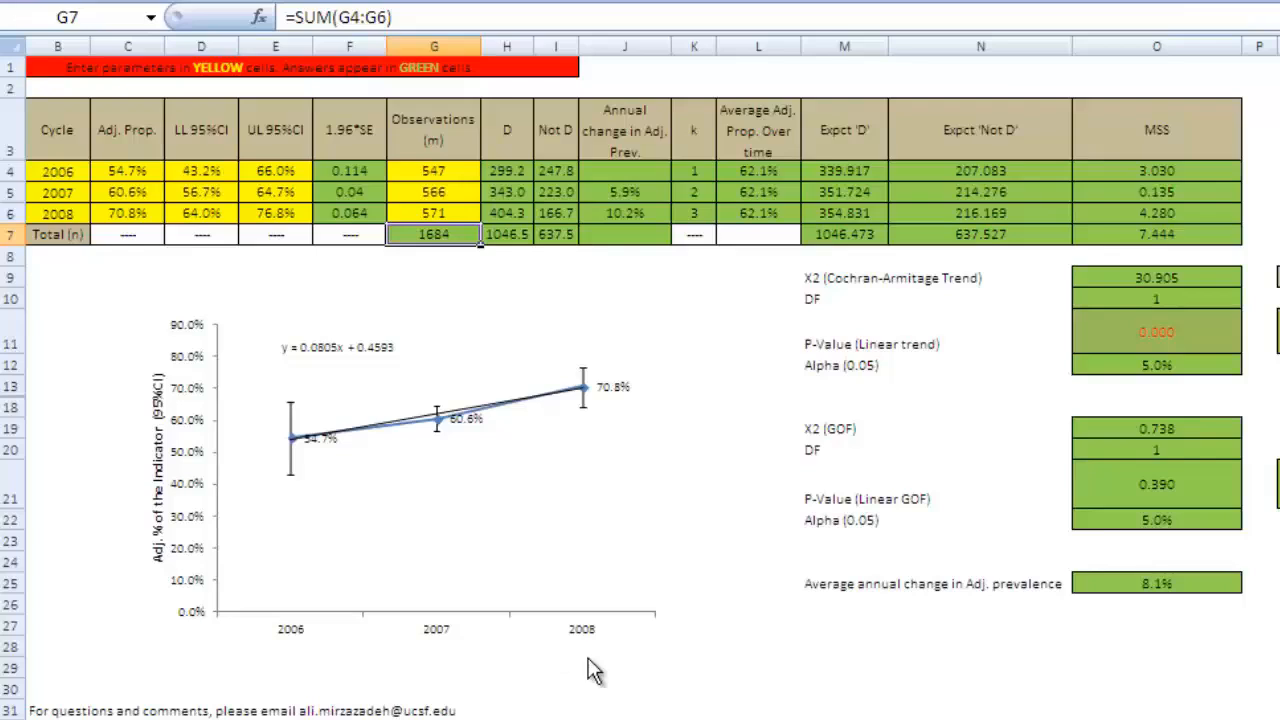
{"action": "mouse_move", "coordinate": [520, 482]}
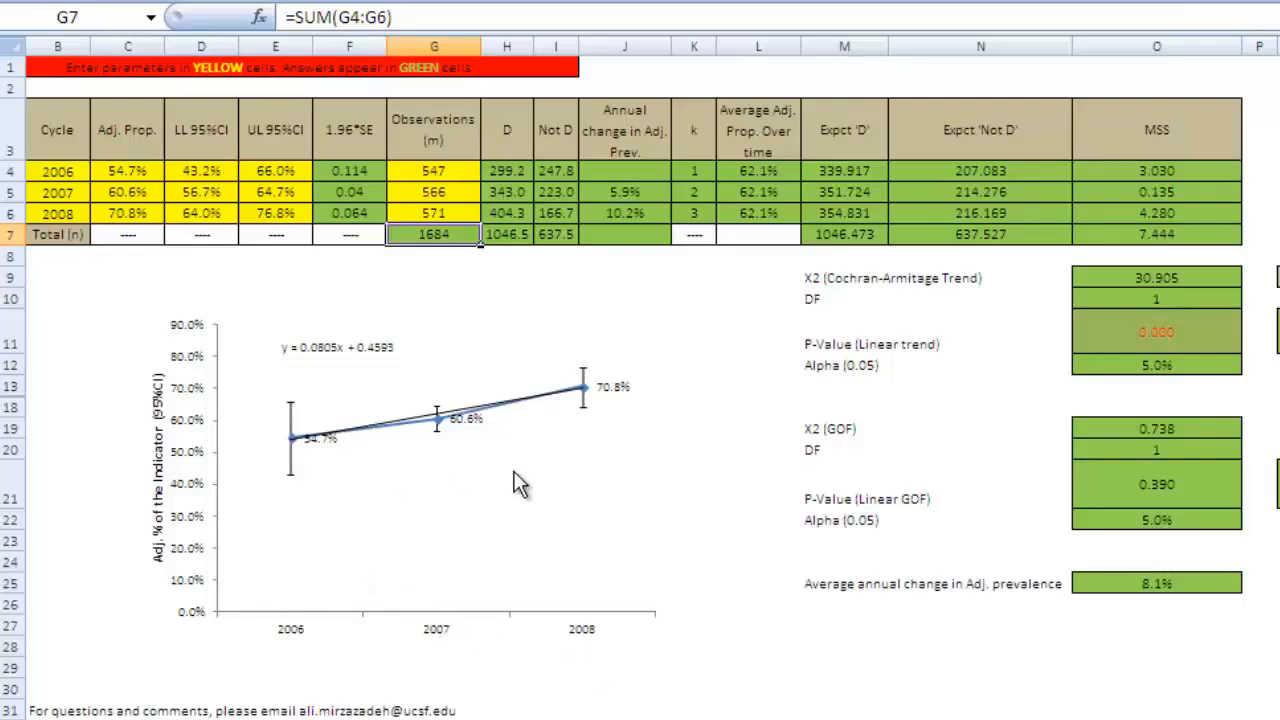